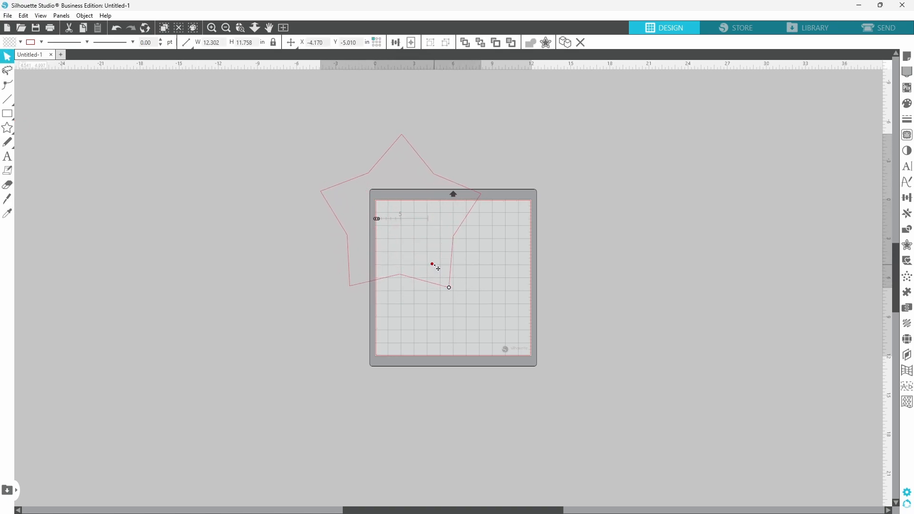
Step: Bring up the context menu on the star before resizing it to about 20 inches wide
right_click(432, 264)
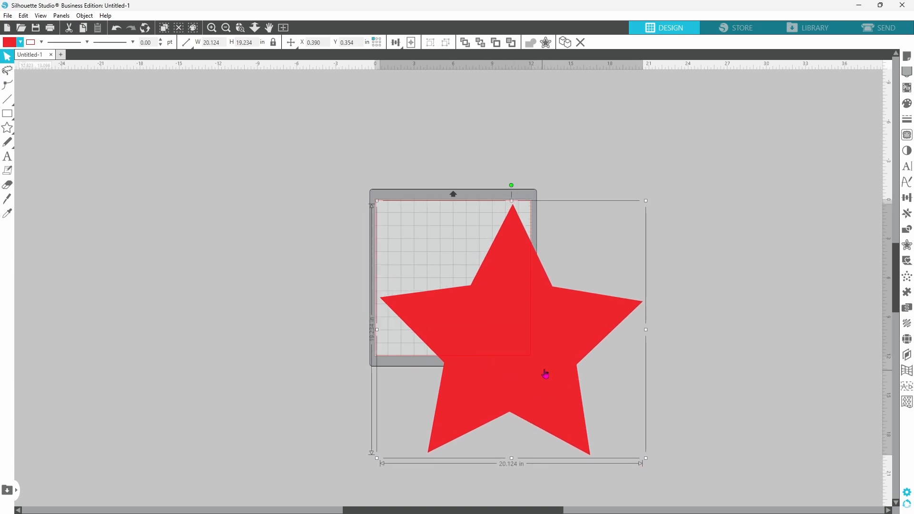
mouse_move(530, 346)
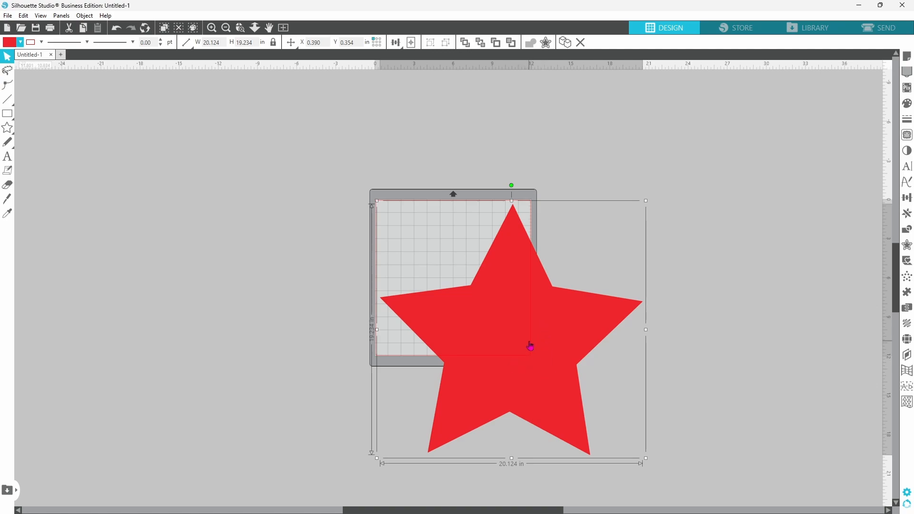
mouse_move(524, 364)
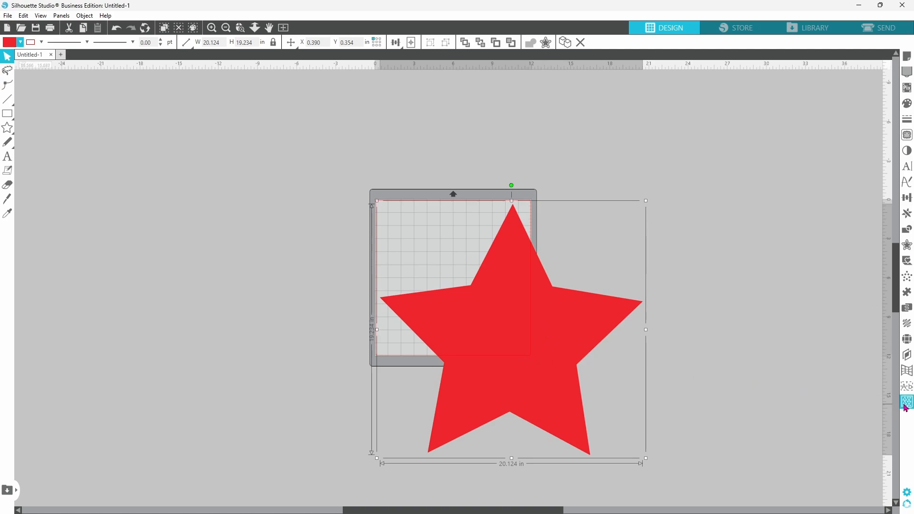
mouse_move(906, 401)
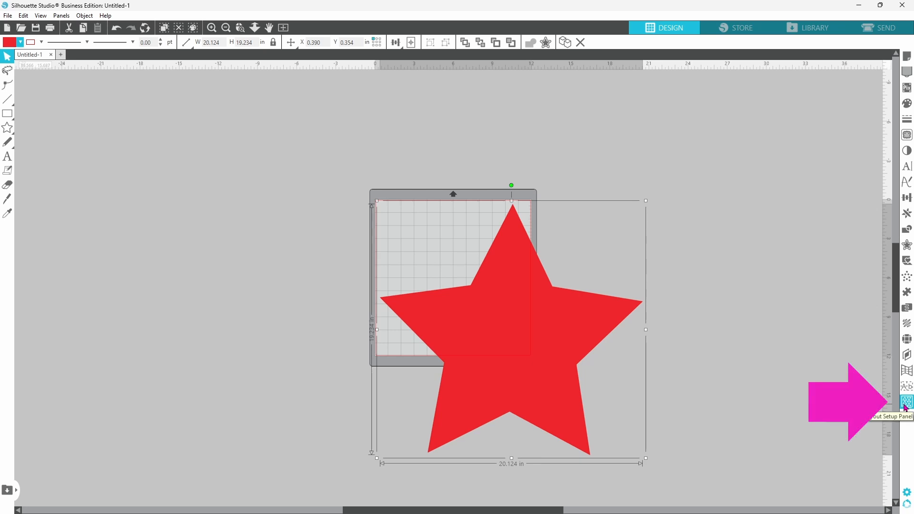
mouse_move(906, 401)
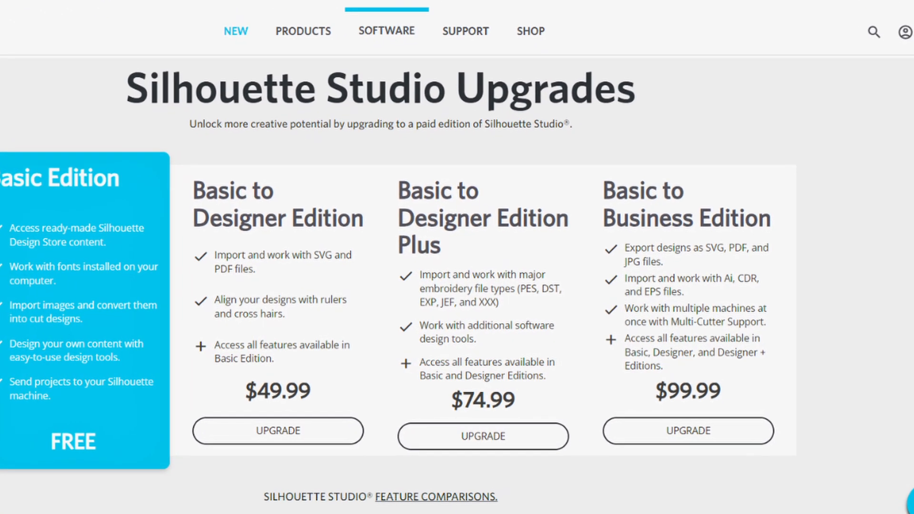
scroll(down, 3)
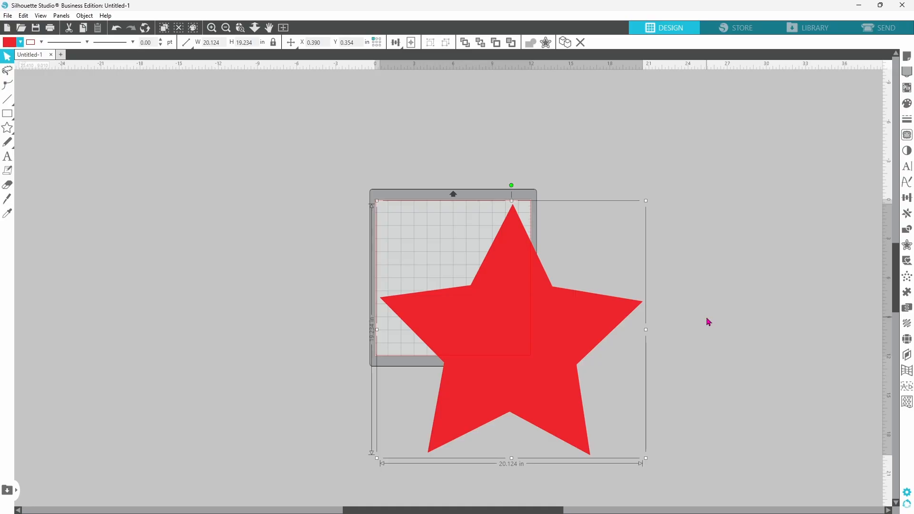
mouse_move(463, 267)
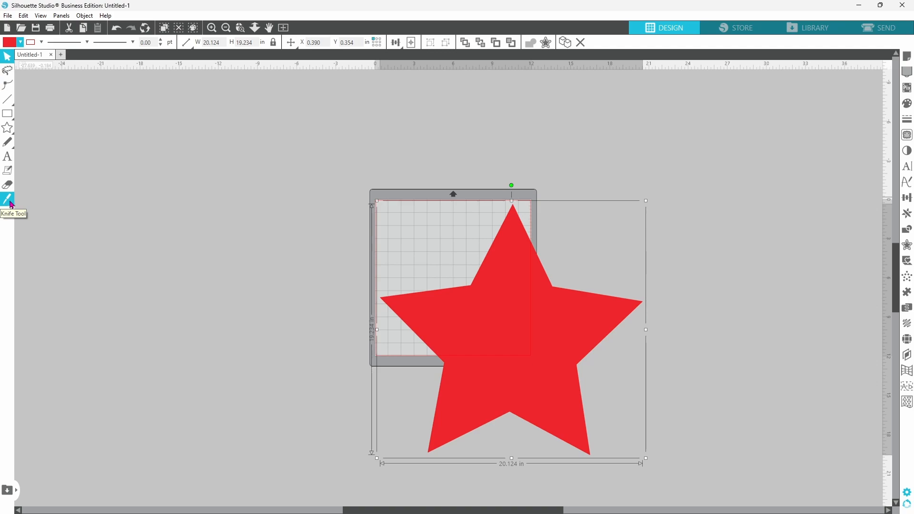
click(8, 199)
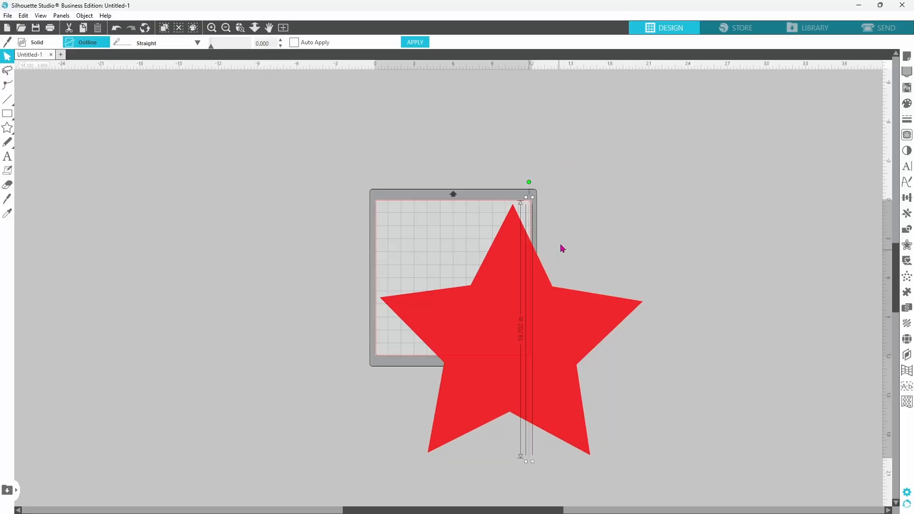
mouse_move(455, 131)
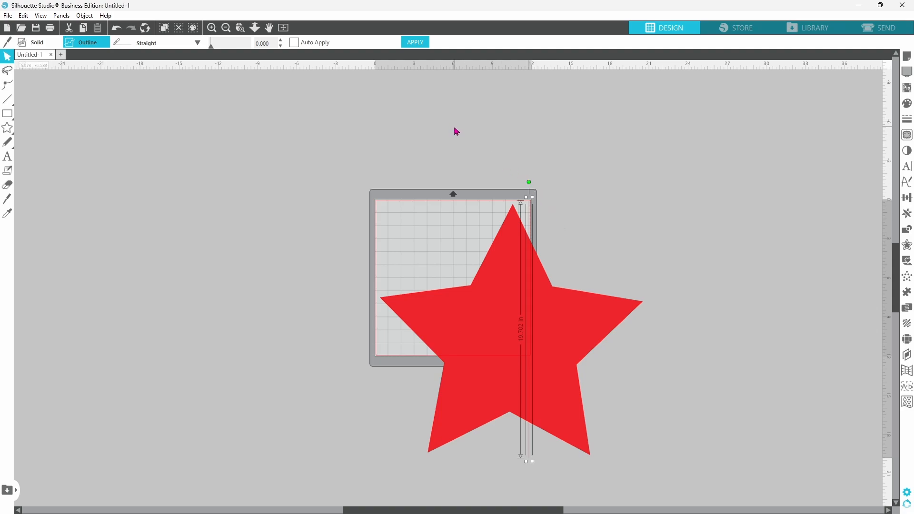
click(415, 42)
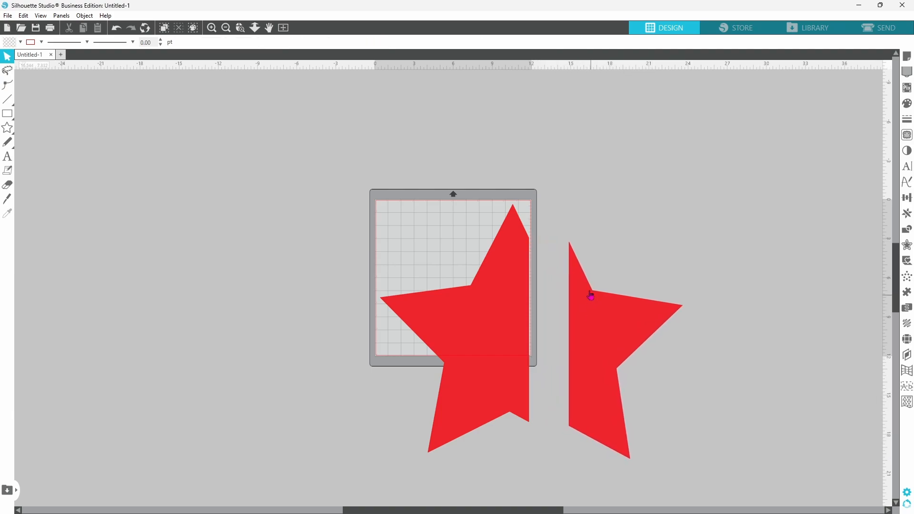
click(116, 28)
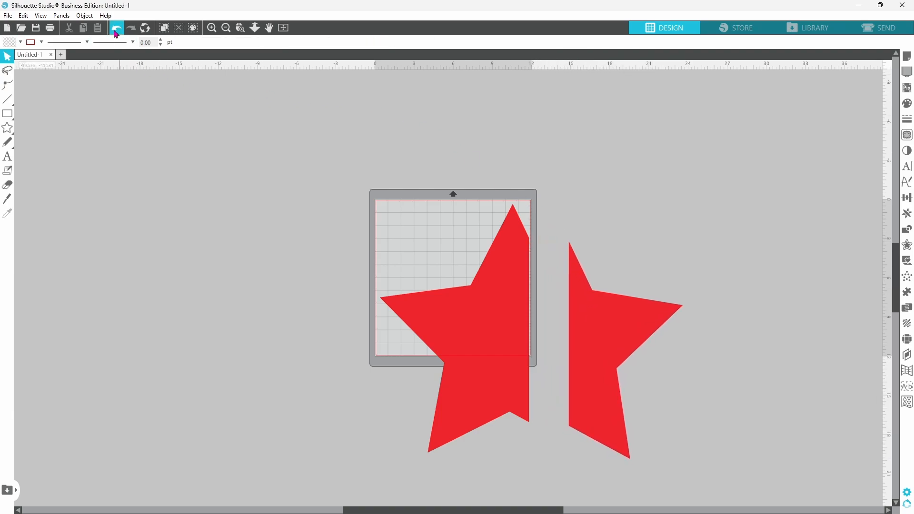
click(115, 28)
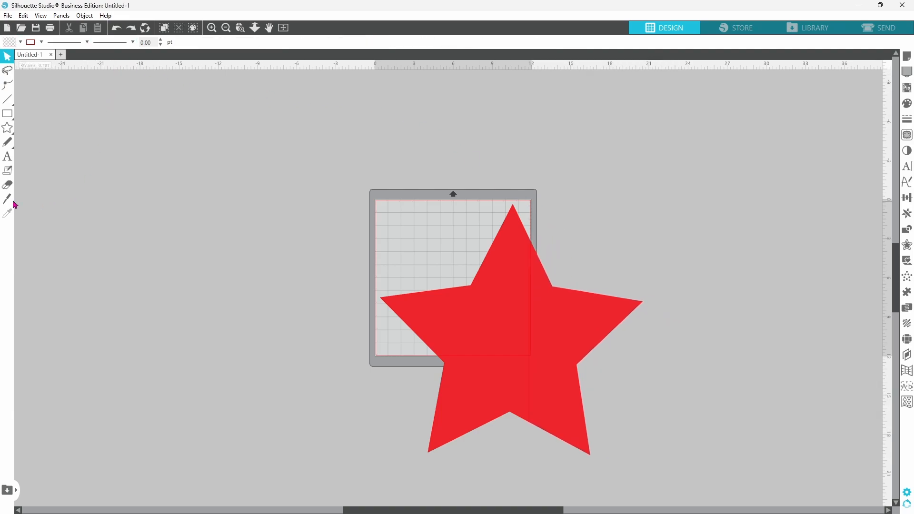
click(8, 198)
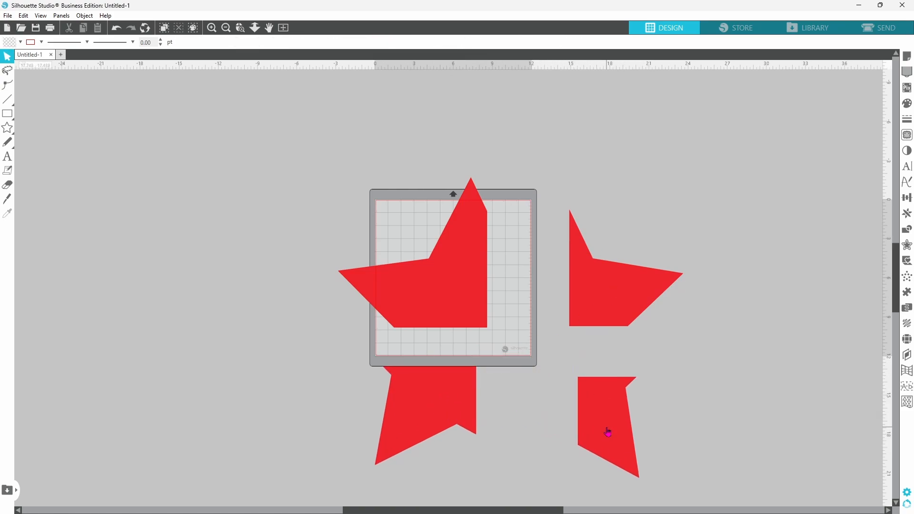
click(431, 292)
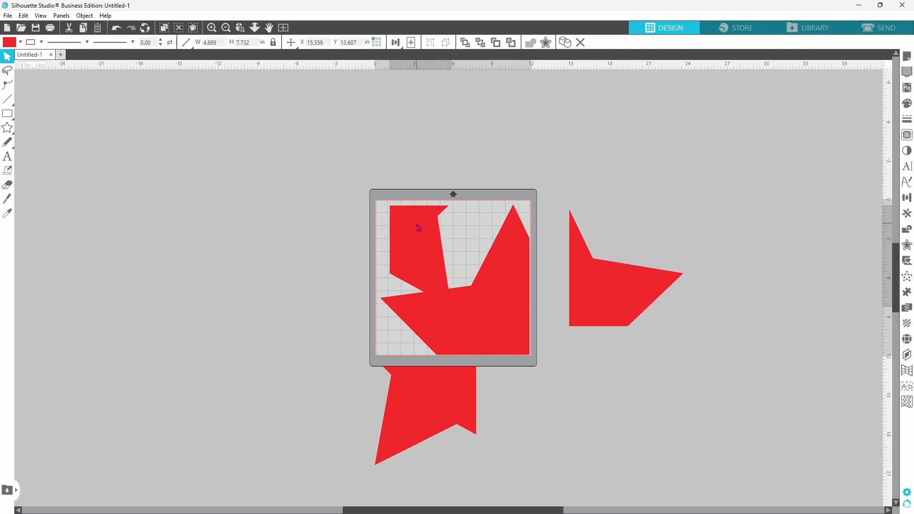
click(418, 228)
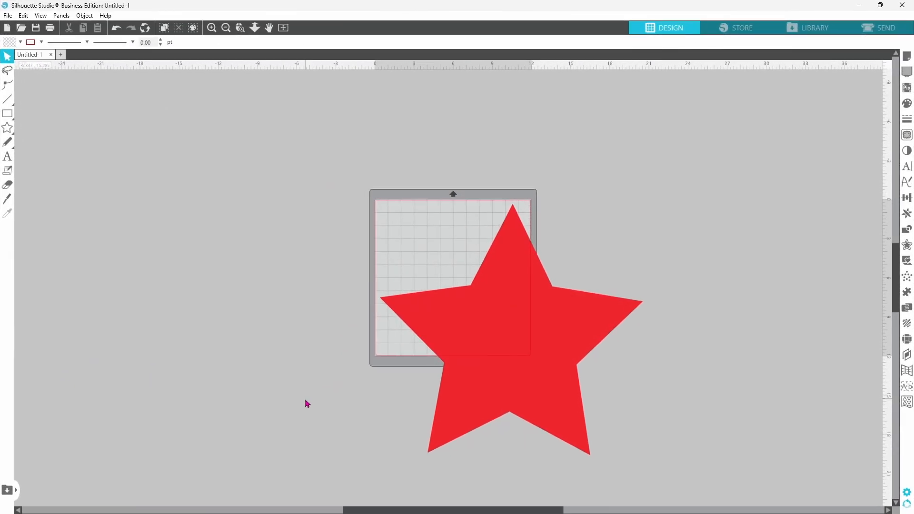
mouse_move(306, 399)
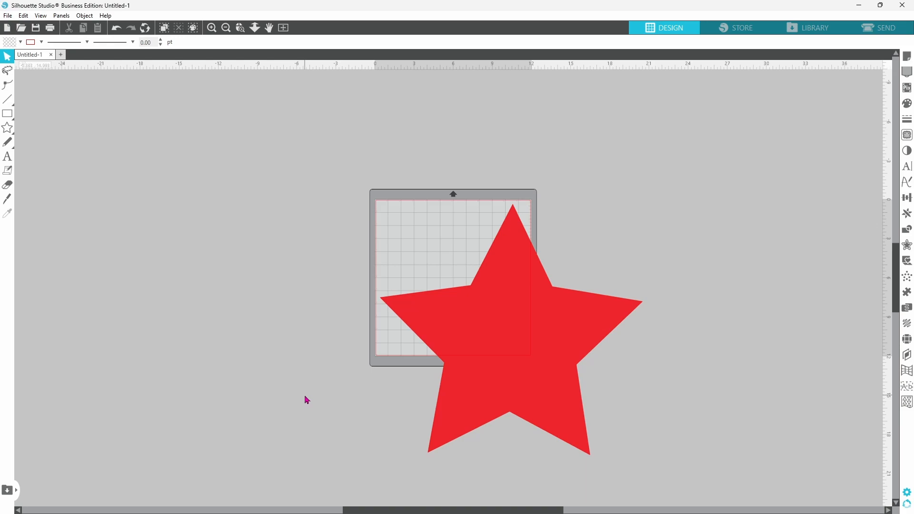
mouse_move(325, 378)
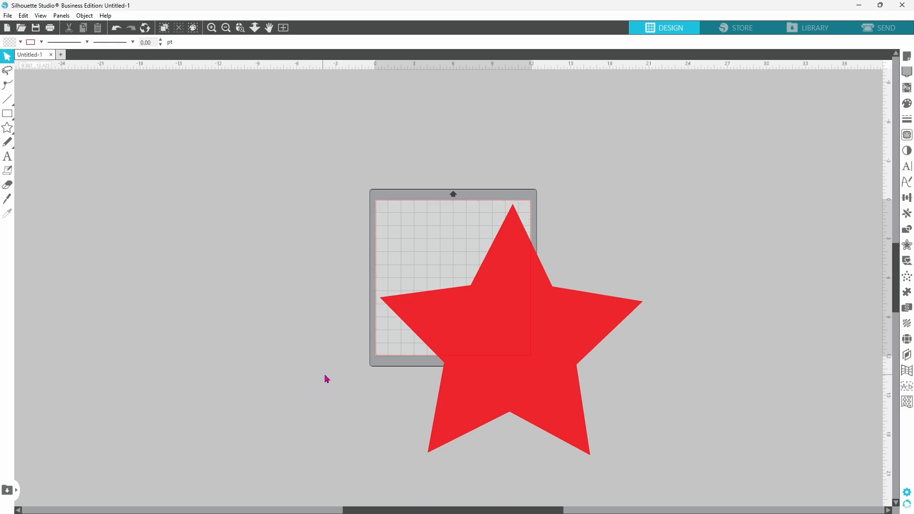
mouse_move(493, 322)
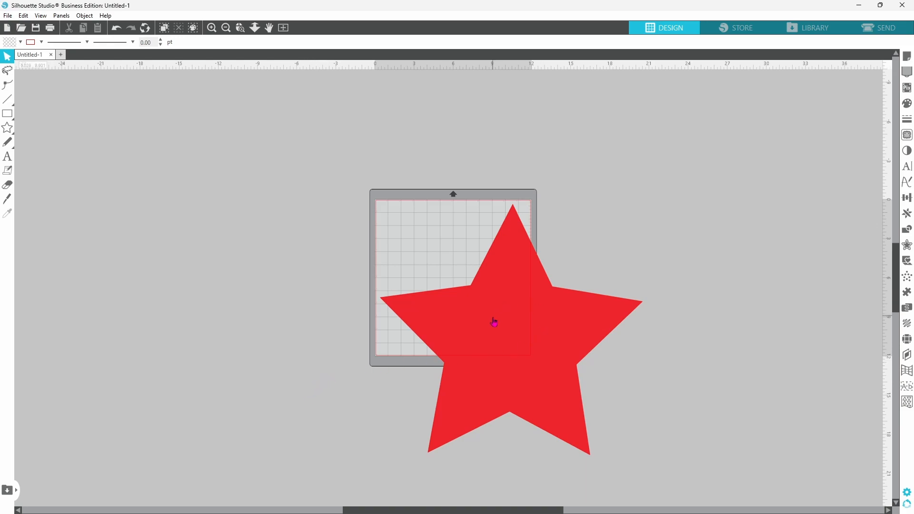
Step: Select all four overlapping star copies and center-align them into one 20 by 19 inch star
click(493, 321)
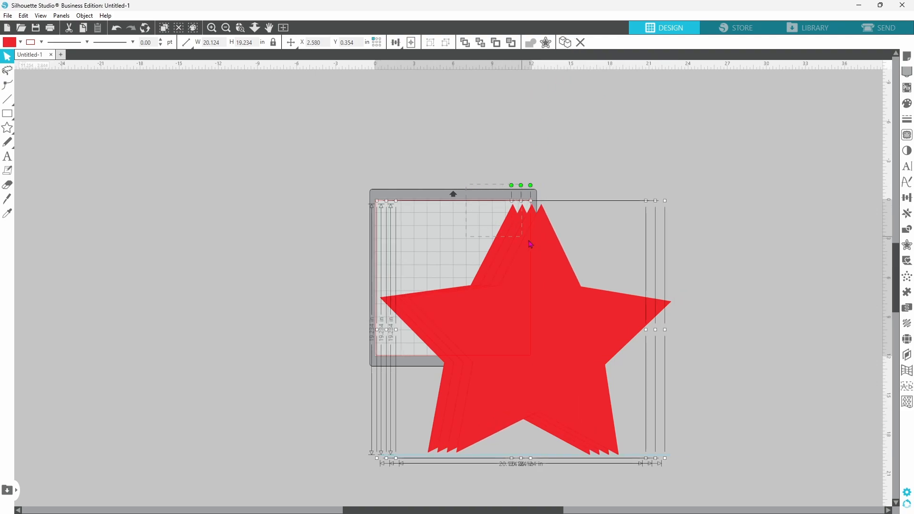
click(426, 42)
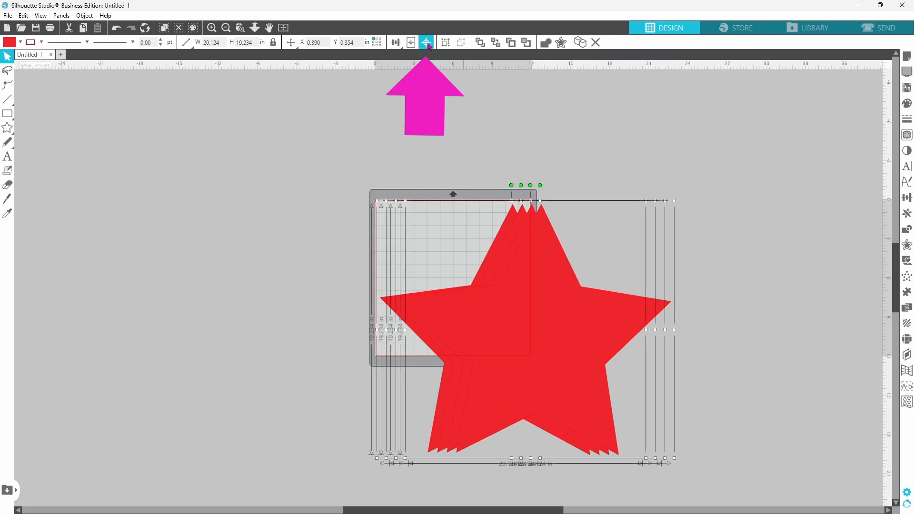
click(426, 42)
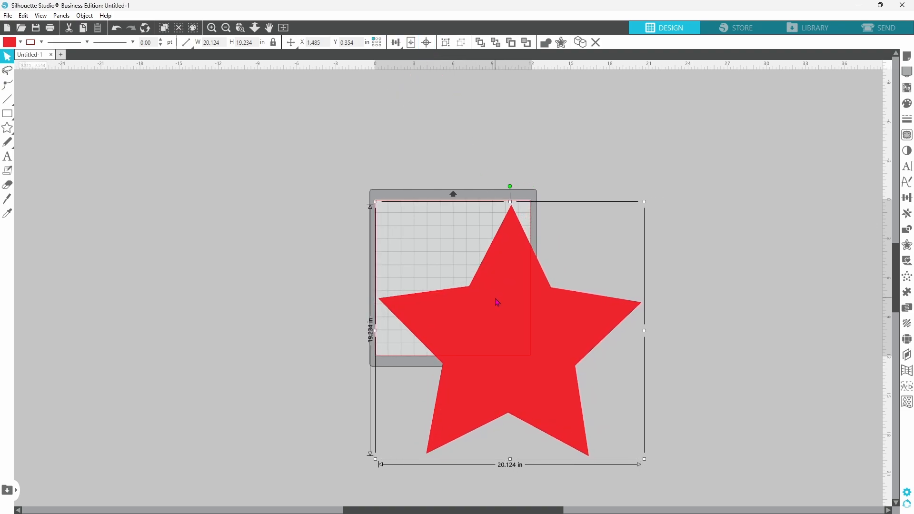
click(8, 113)
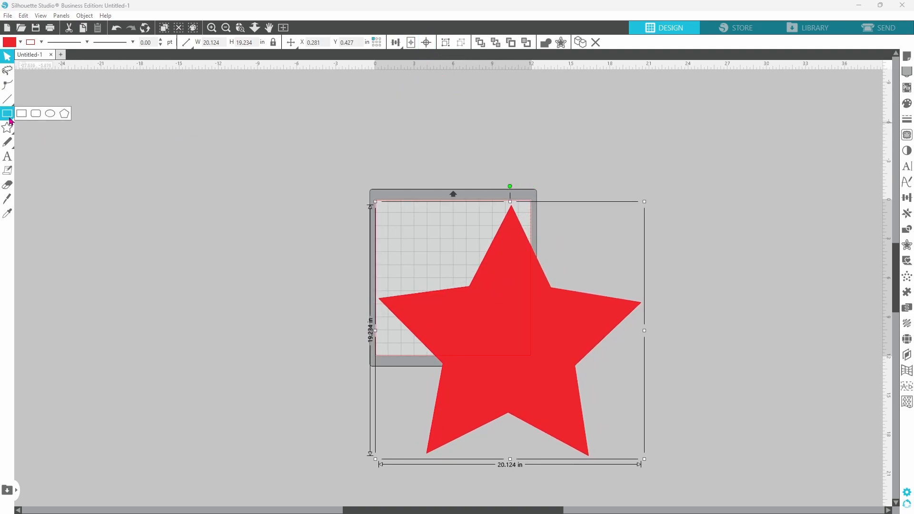
mouse_move(22, 113)
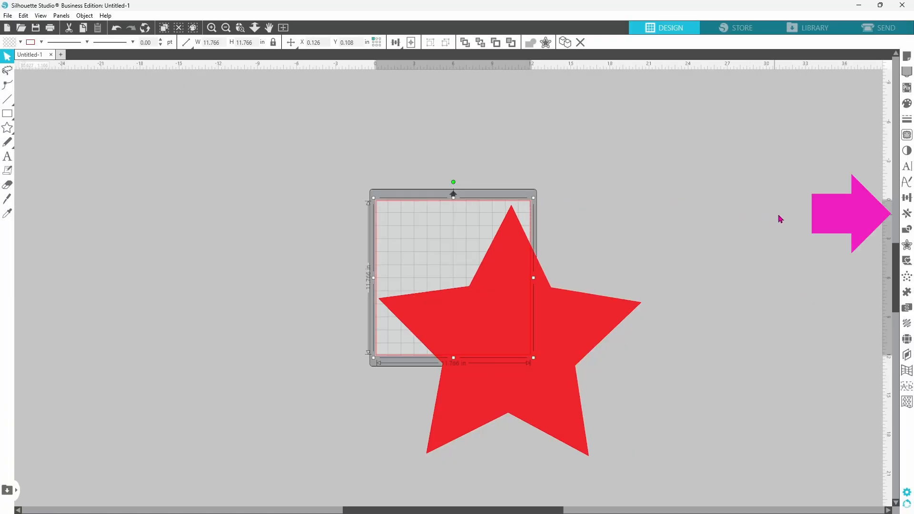
Step: Duplicate the 11.766 in square right, below and left via Replicate to form a 2x2 grid
click(907, 213)
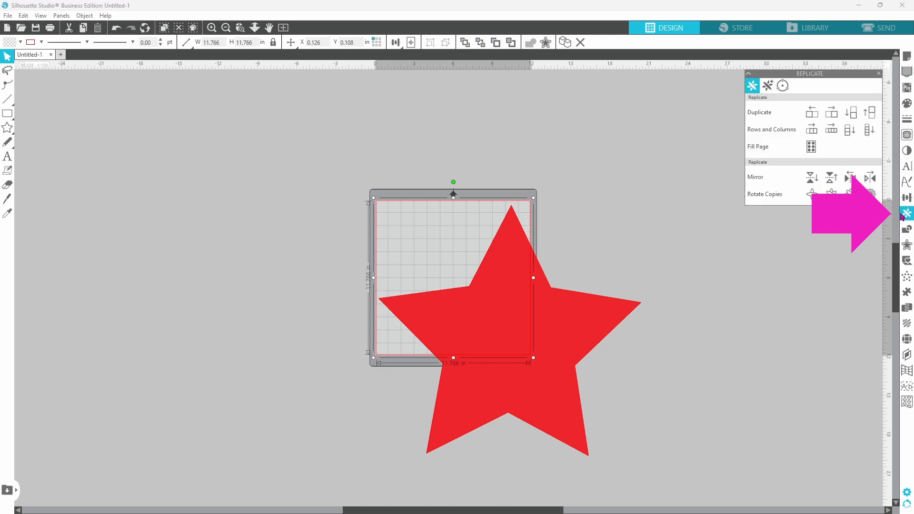
mouse_move(831, 112)
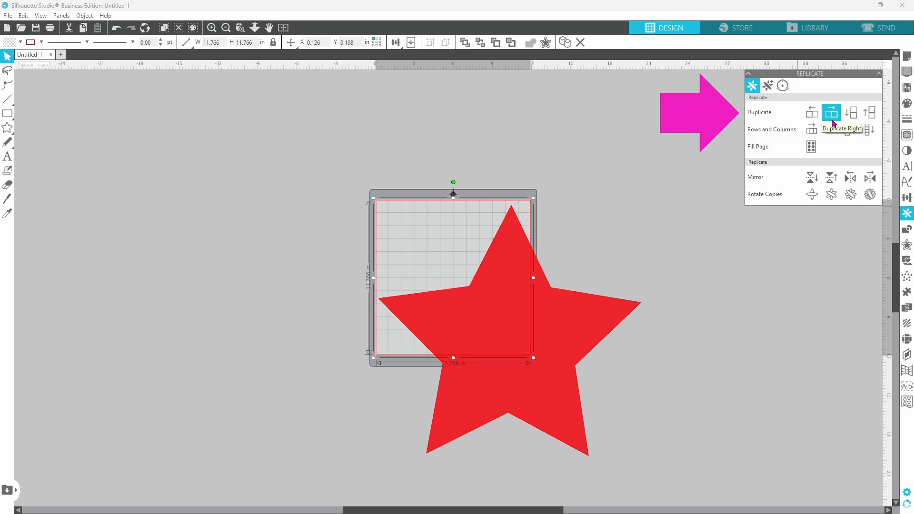
click(851, 112)
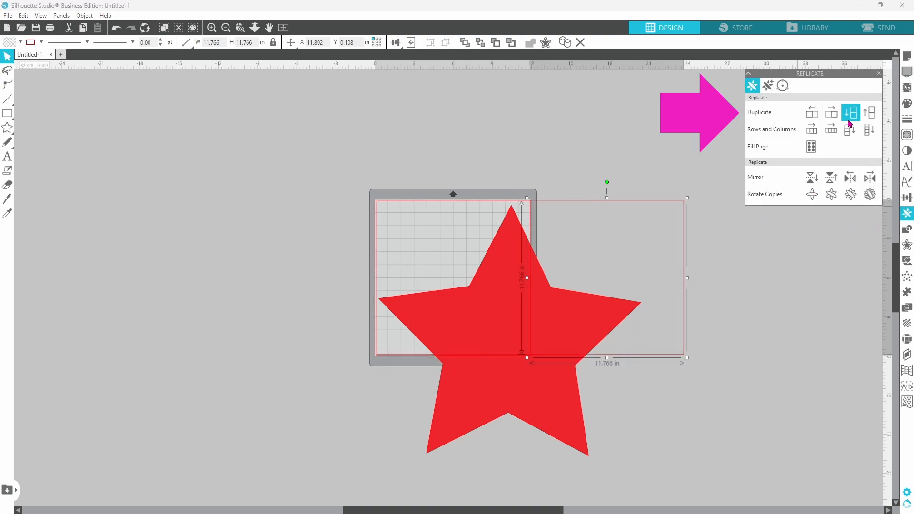
click(811, 112)
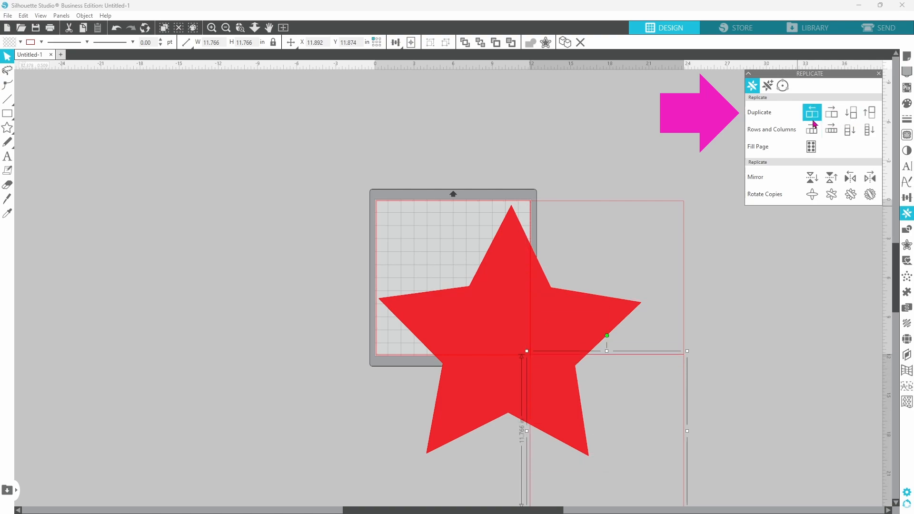
click(811, 111)
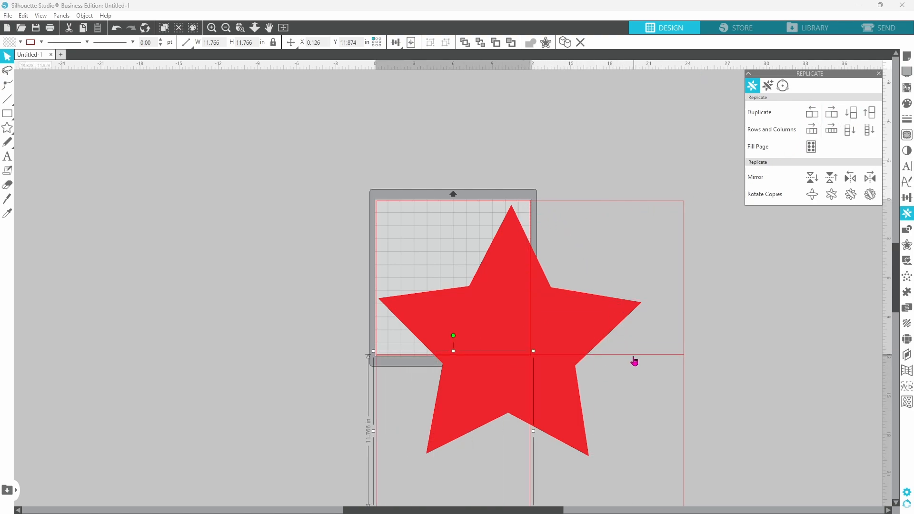
mouse_move(400, 374)
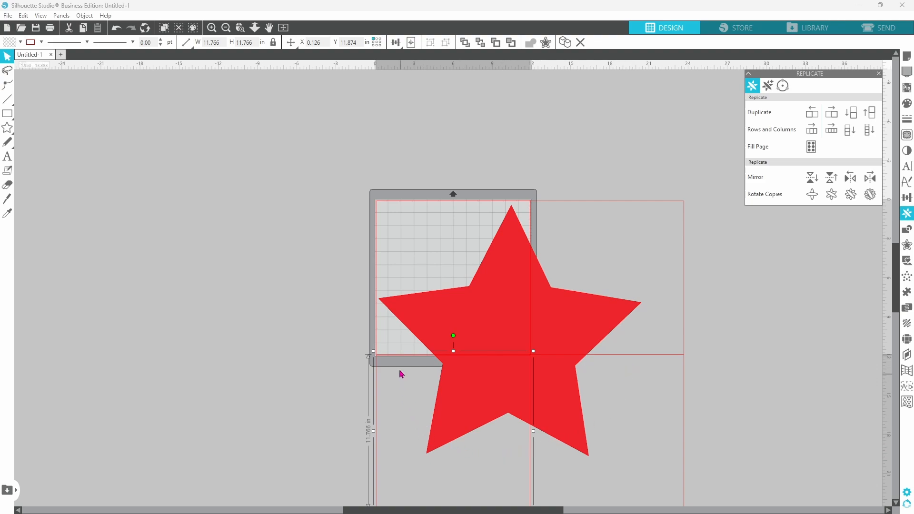
mouse_move(633, 342)
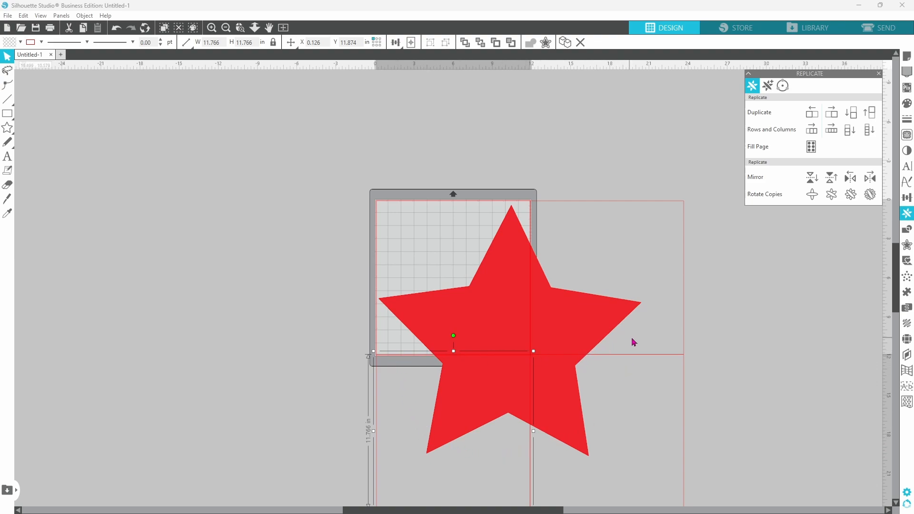
mouse_move(670, 327)
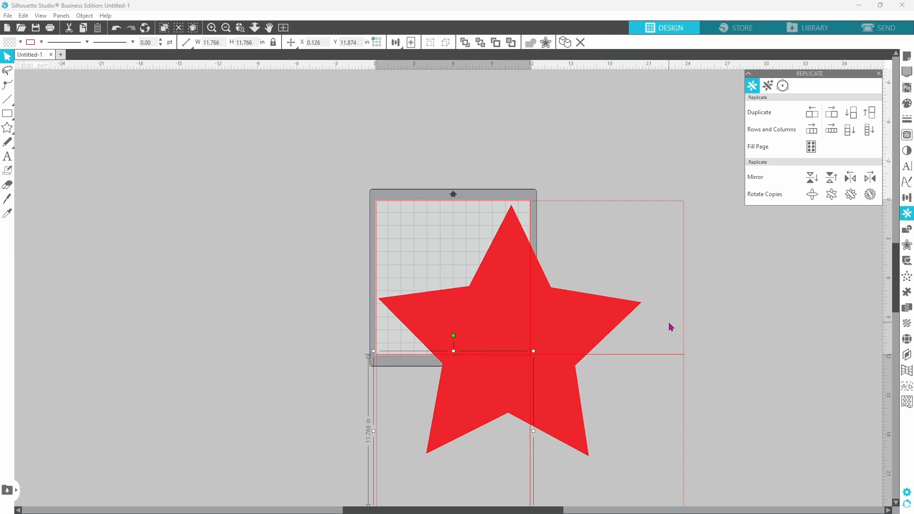
mouse_move(682, 293)
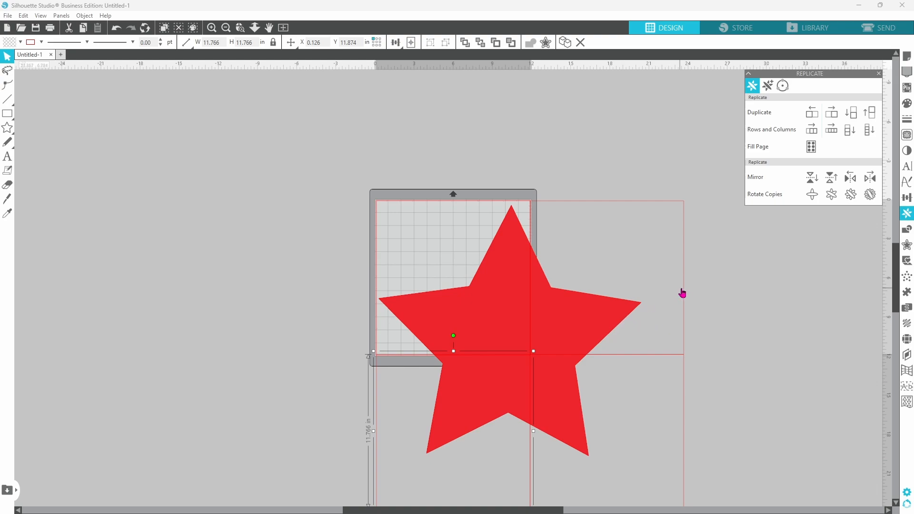
mouse_move(730, 296)
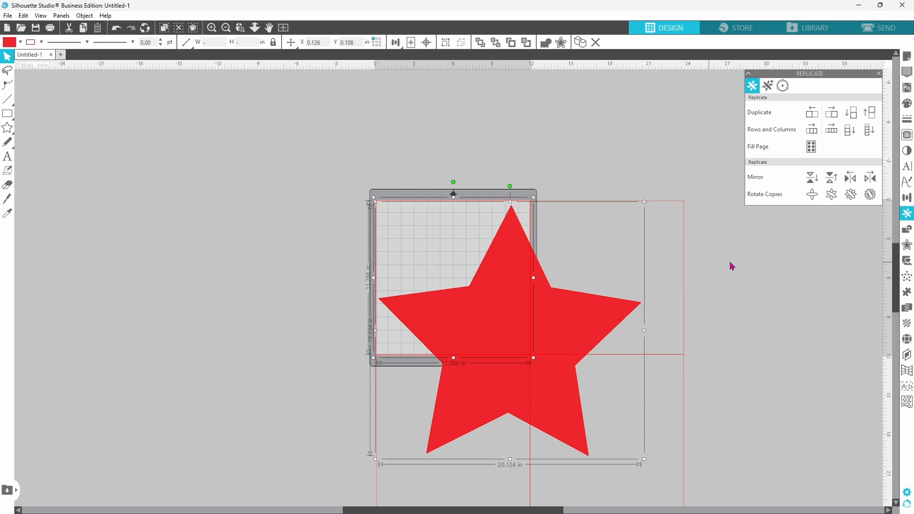
Step: Crop the star against each grid square in Modify, producing separate quadrant pieces
click(906, 229)
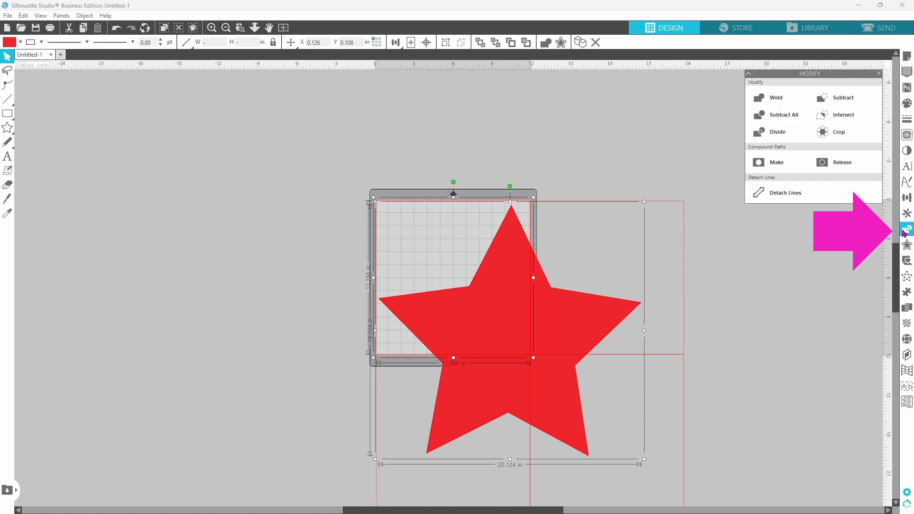
click(839, 131)
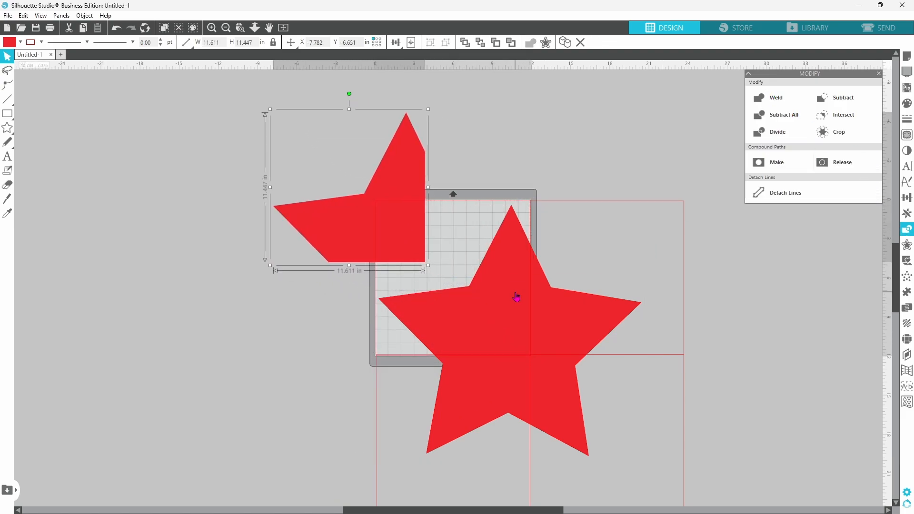
click(516, 297)
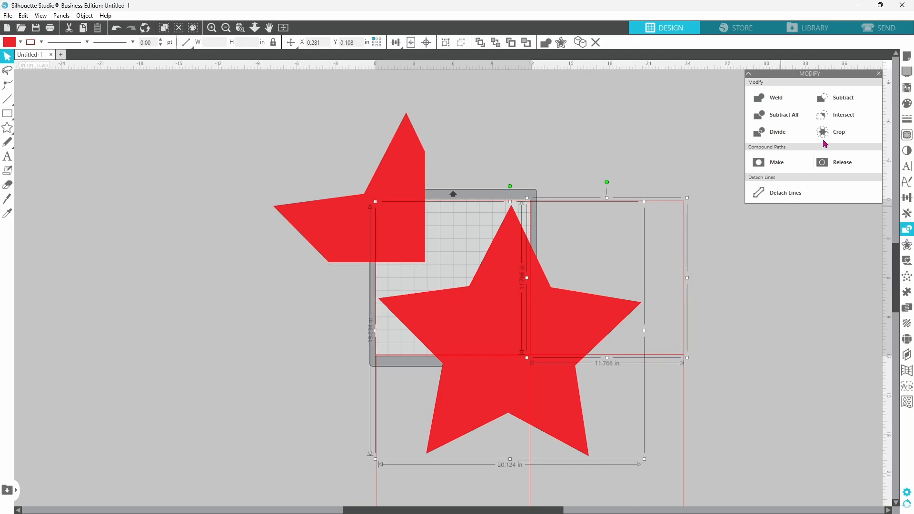
click(838, 131)
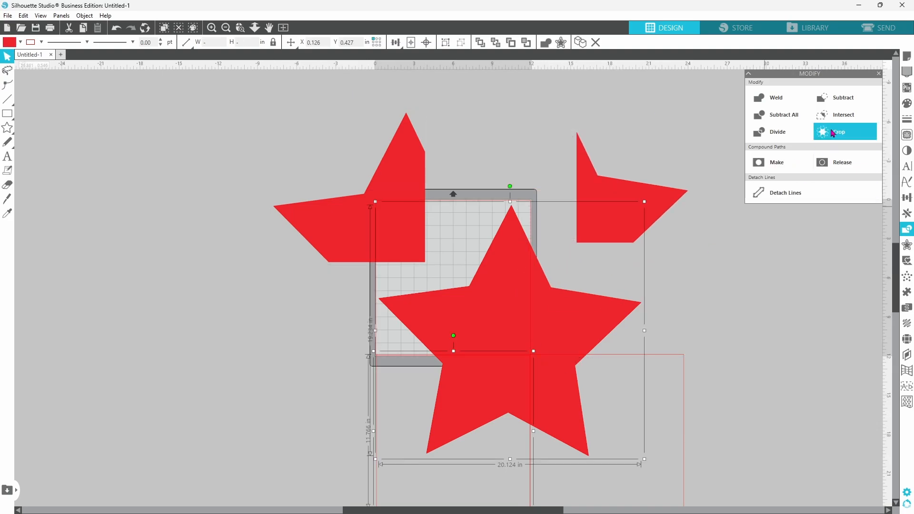
click(839, 132)
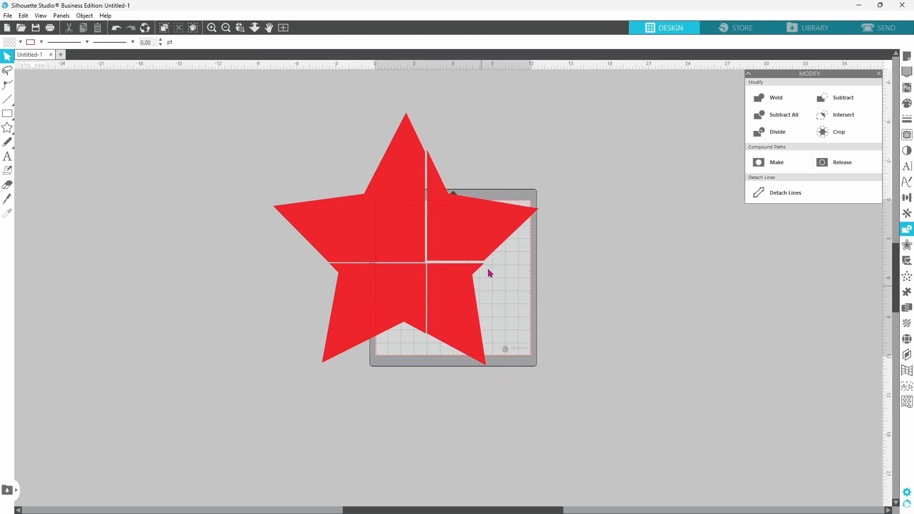
mouse_move(486, 286)
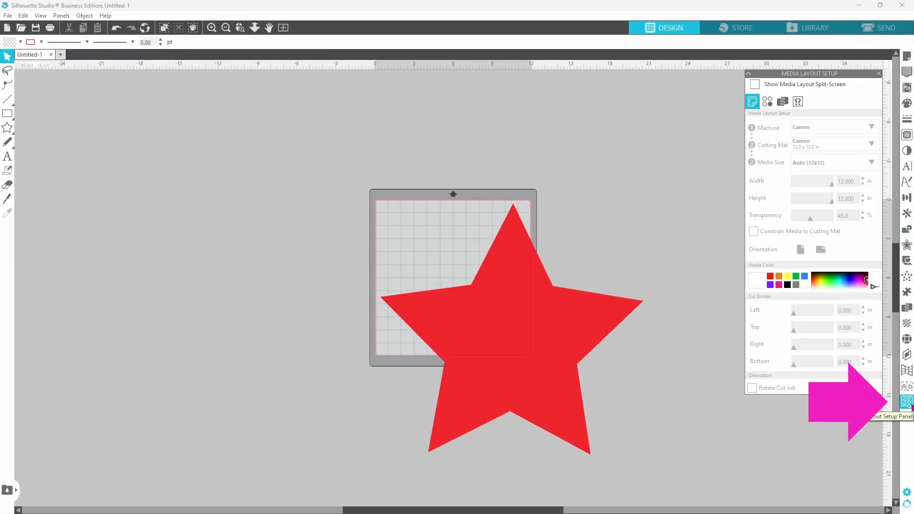
mouse_move(836, 83)
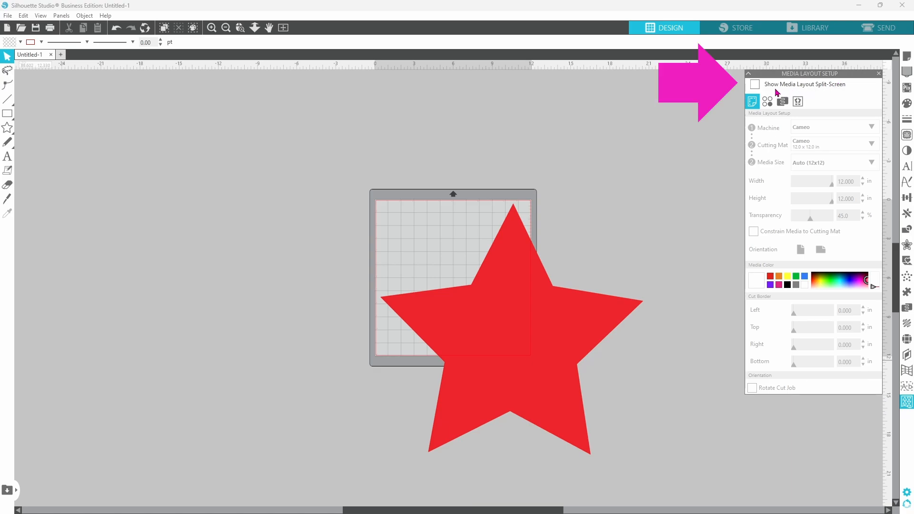
mouse_move(817, 92)
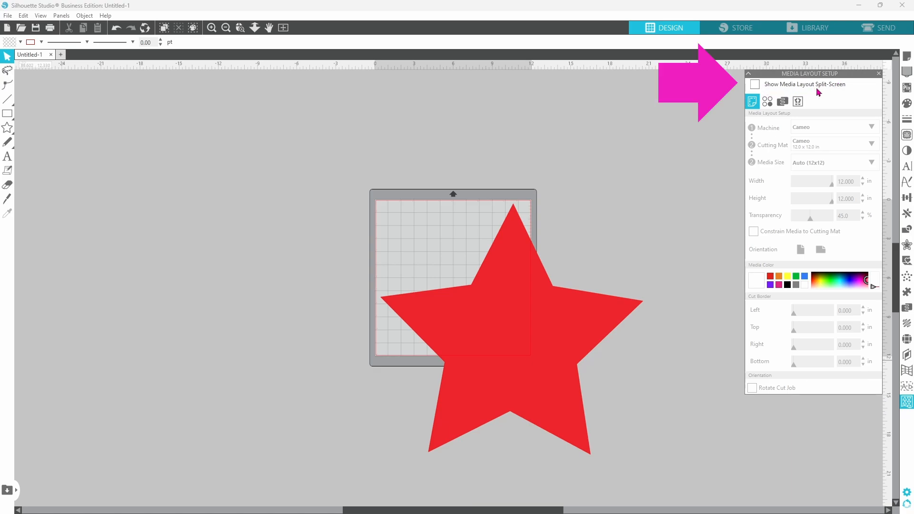
Step: Tick Show Media Layout Split-Screen and expand the Media Size choices
click(753, 85)
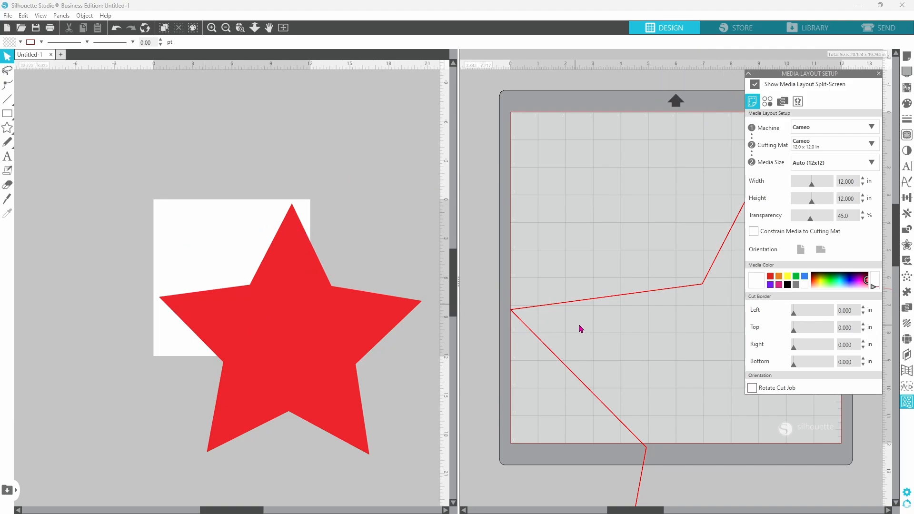
mouse_move(642, 297)
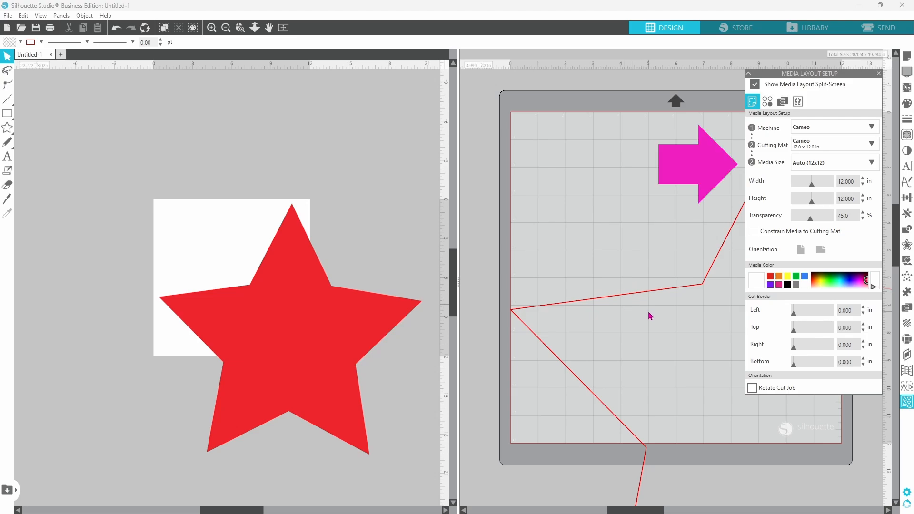
mouse_move(769, 178)
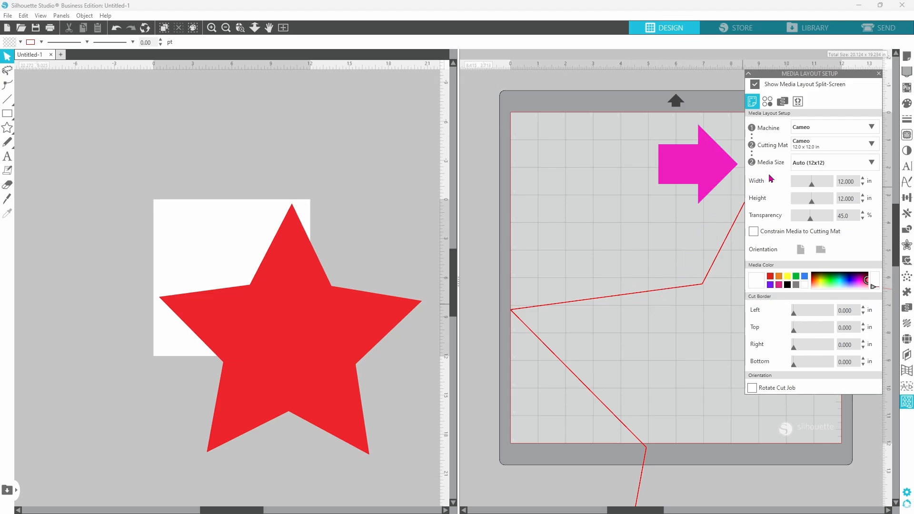
click(833, 163)
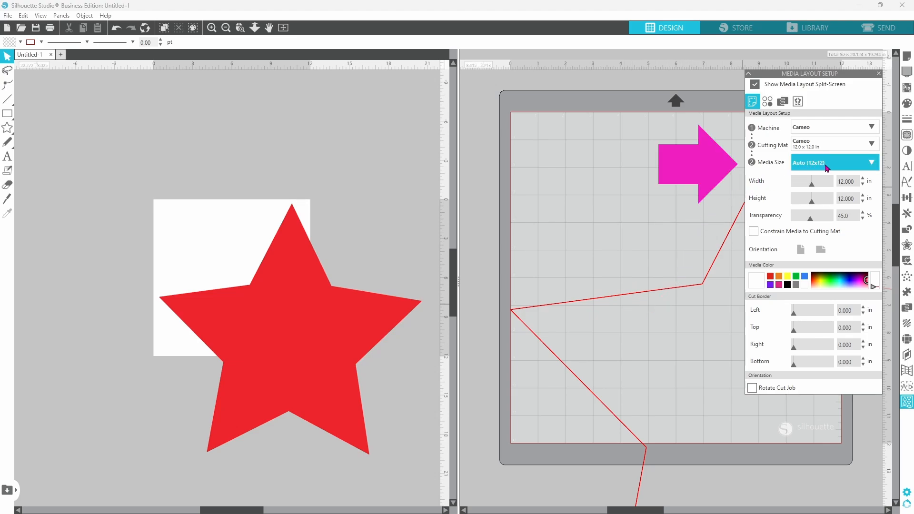
mouse_move(872, 169)
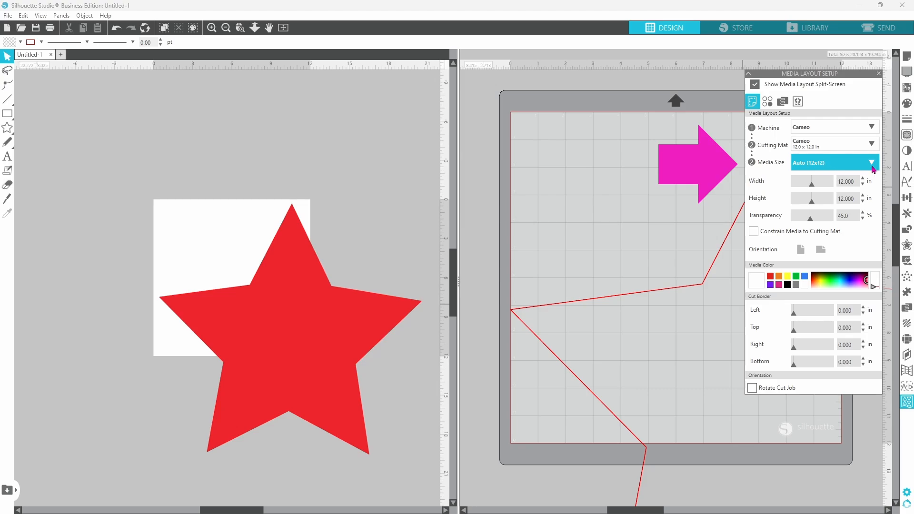
Step: Tick Tiling Active on the Tiling tab, keeping Relative to Job and Automatic
click(798, 101)
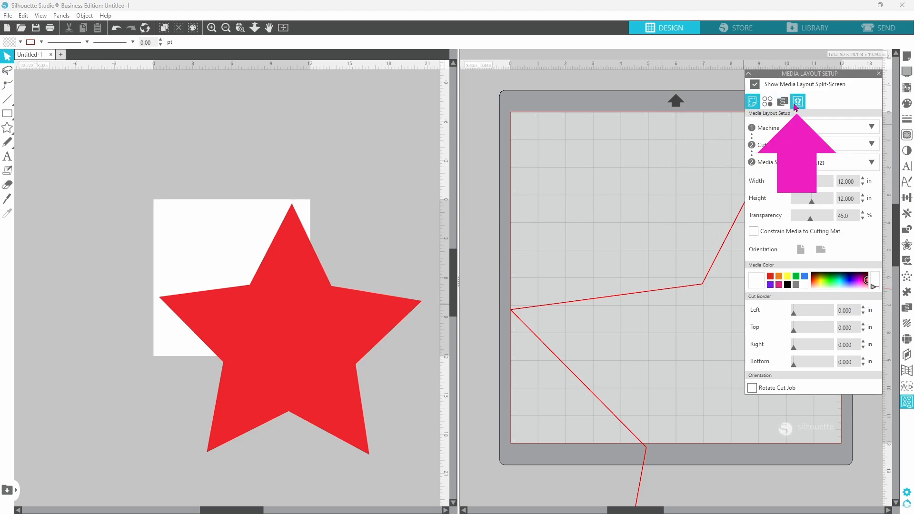
click(797, 101)
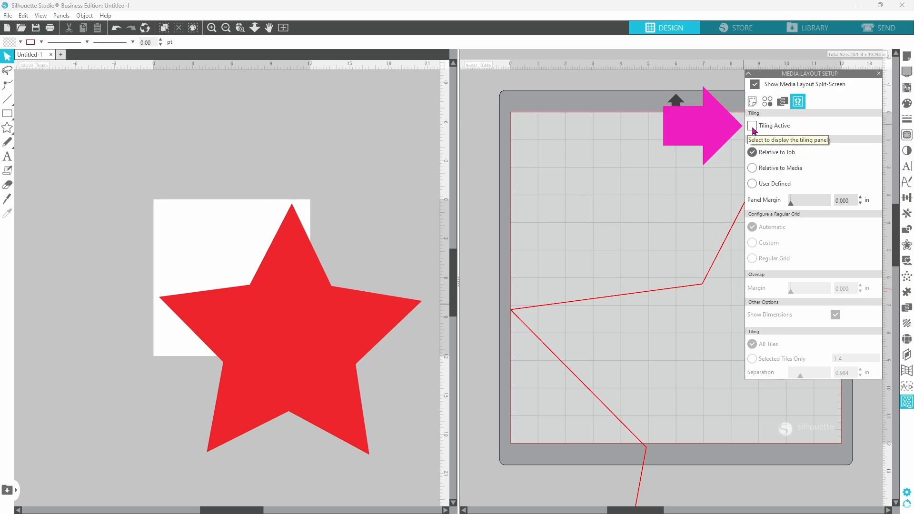
click(752, 125)
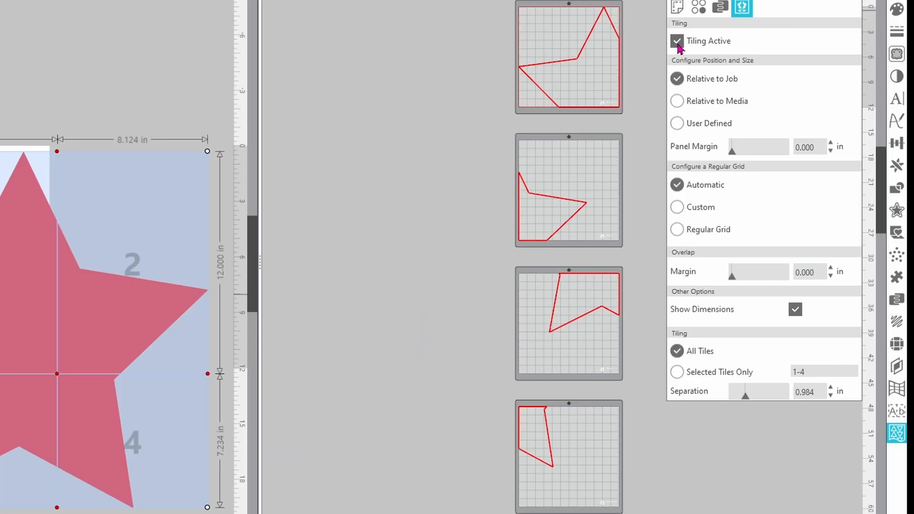
mouse_move(548, 305)
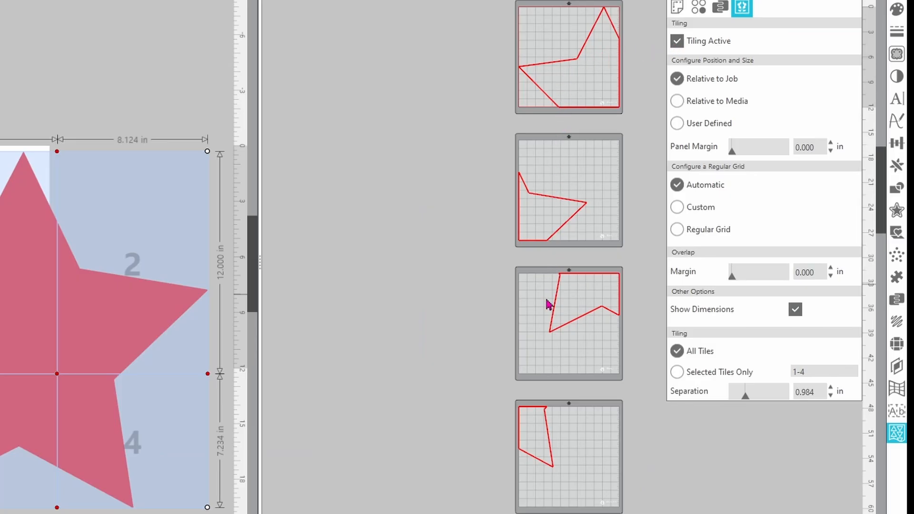
mouse_move(590, 129)
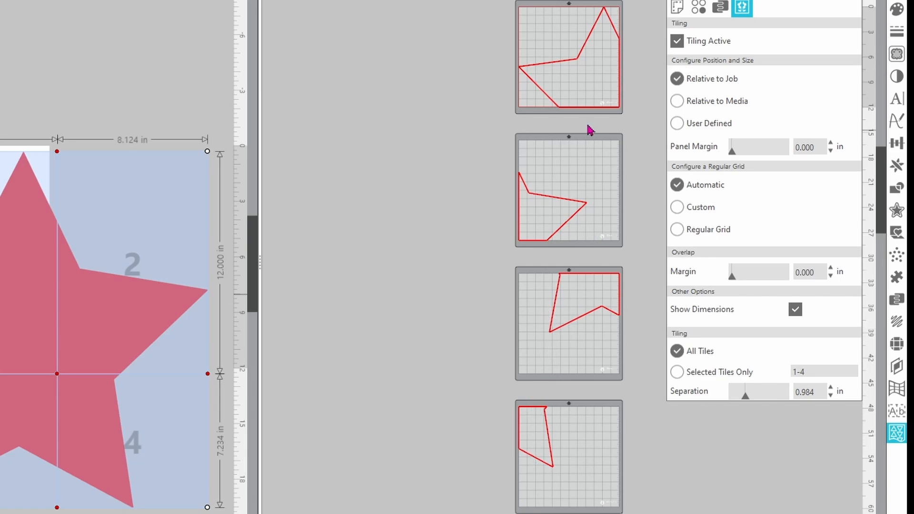
mouse_move(600, 420)
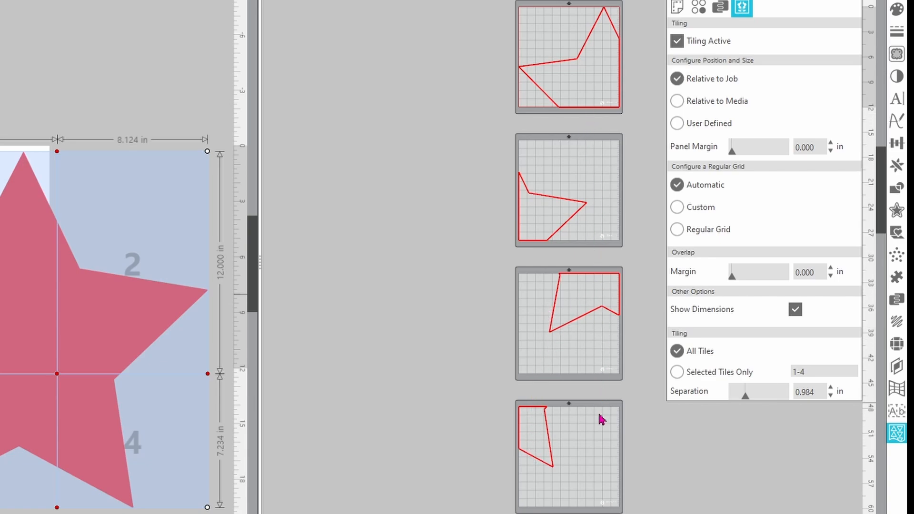
mouse_move(604, 330)
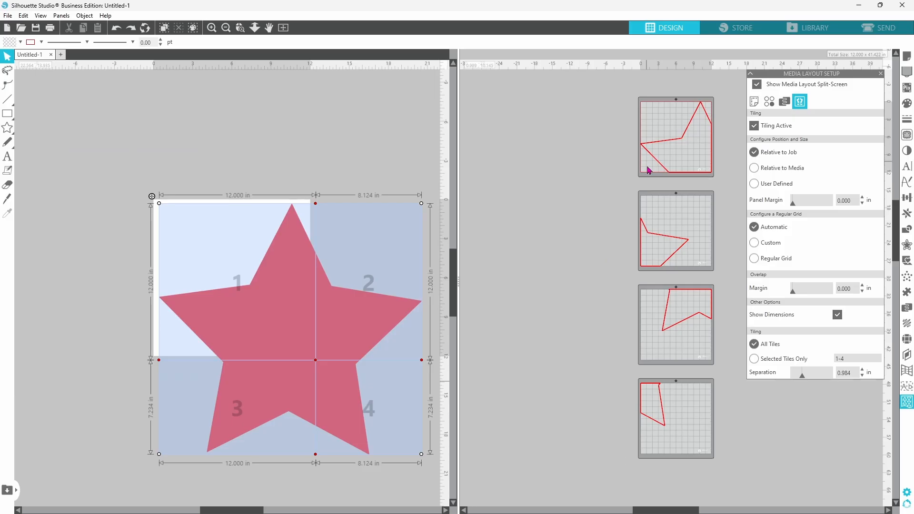
mouse_move(685, 331)
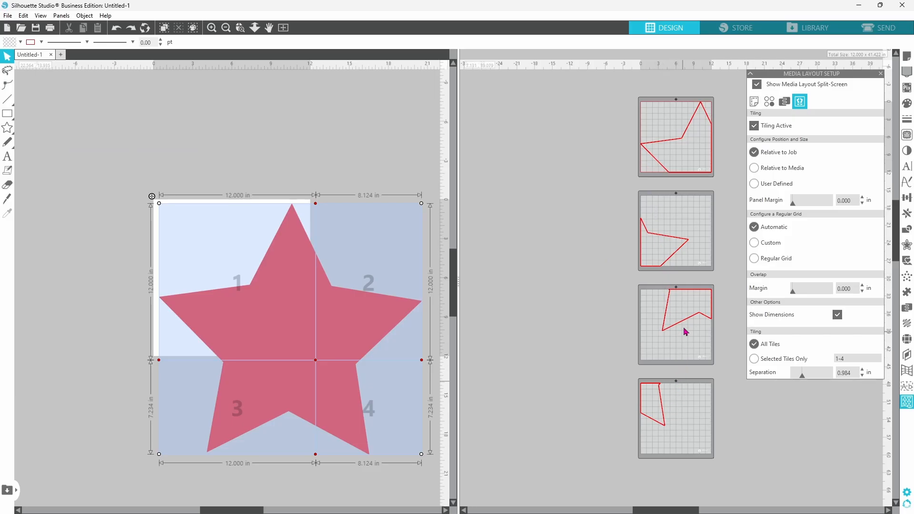
mouse_move(721, 120)
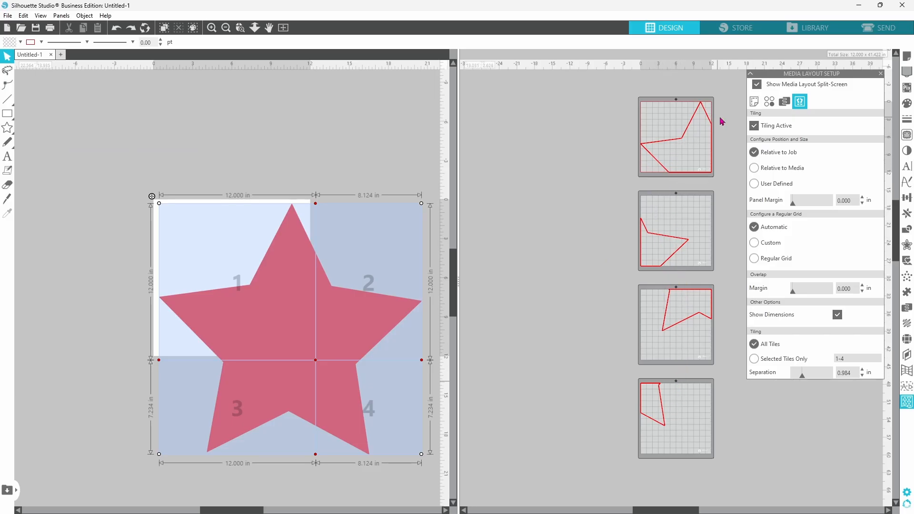
mouse_move(784, 101)
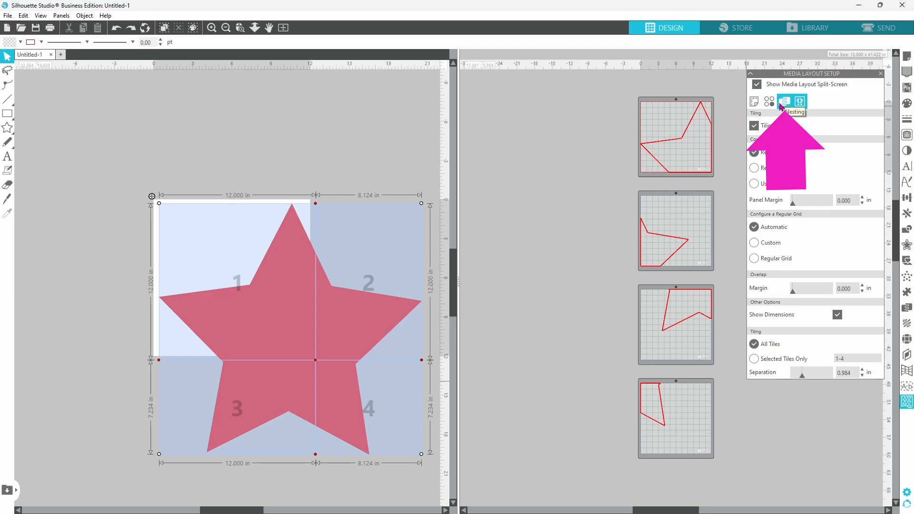
Step: Check Nesting Active so the four star tiles pack onto two mats
click(783, 101)
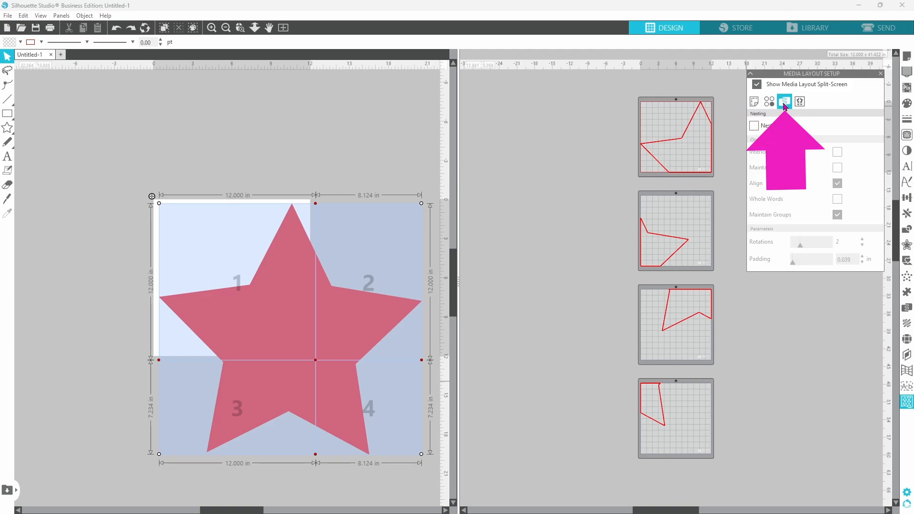
click(755, 126)
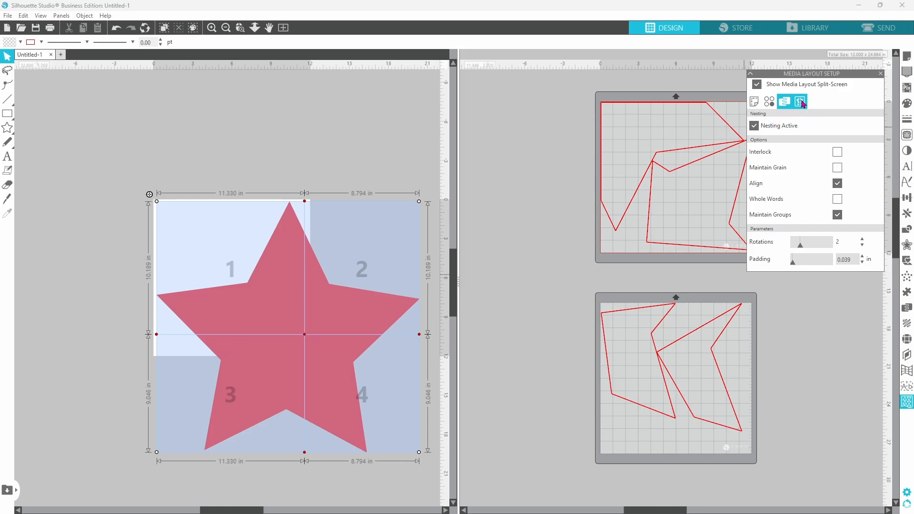
Step: Return to Tiling and uncheck Maintain Aspect for the roughly 20.5 in user-defined area
click(800, 101)
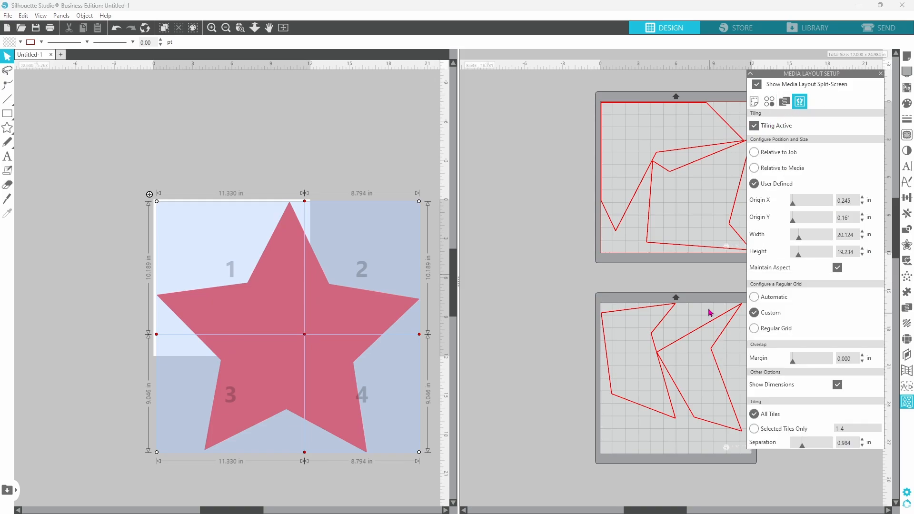
mouse_move(612, 228)
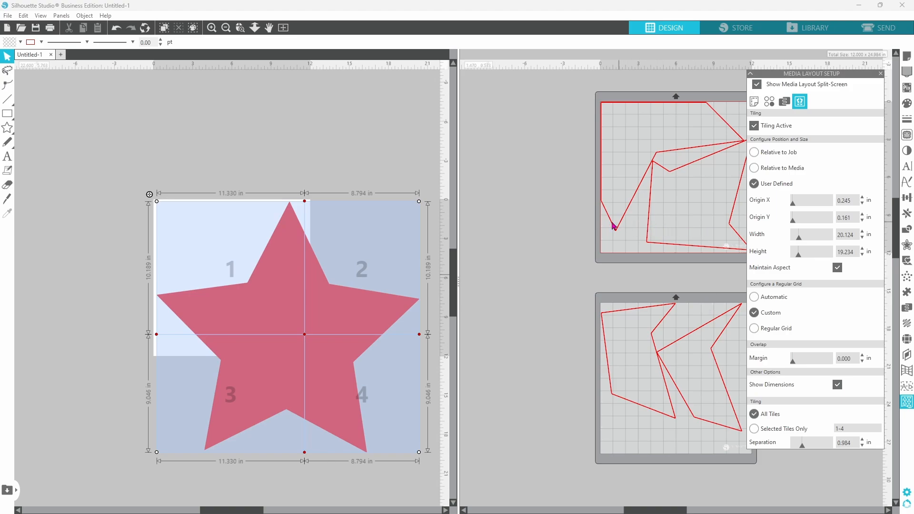
mouse_move(548, 222)
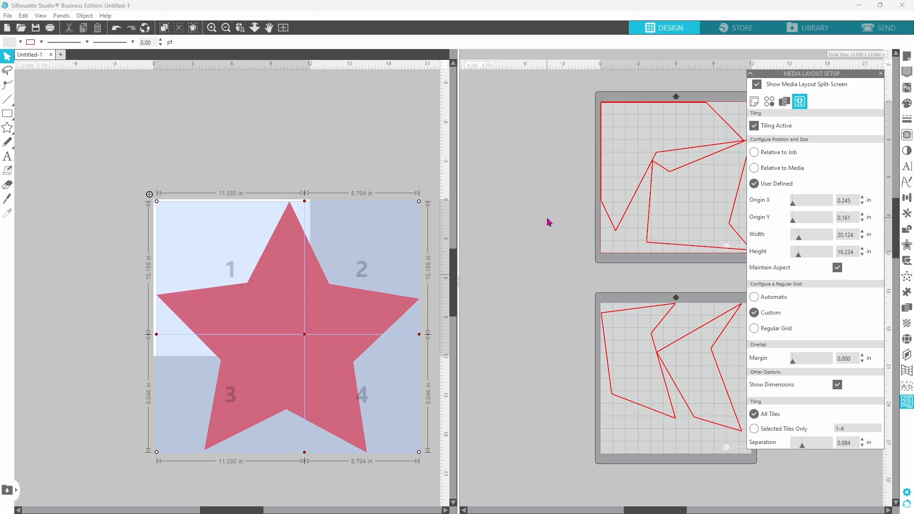
mouse_move(779, 185)
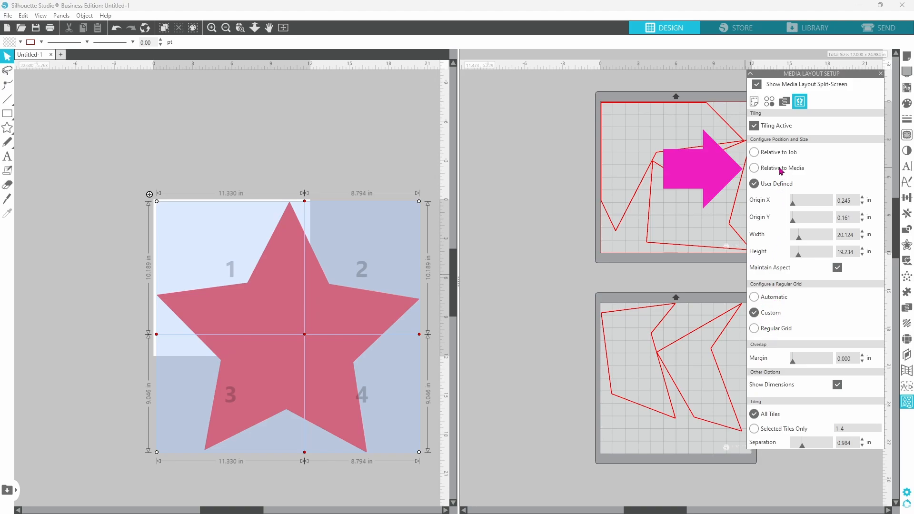
mouse_move(786, 172)
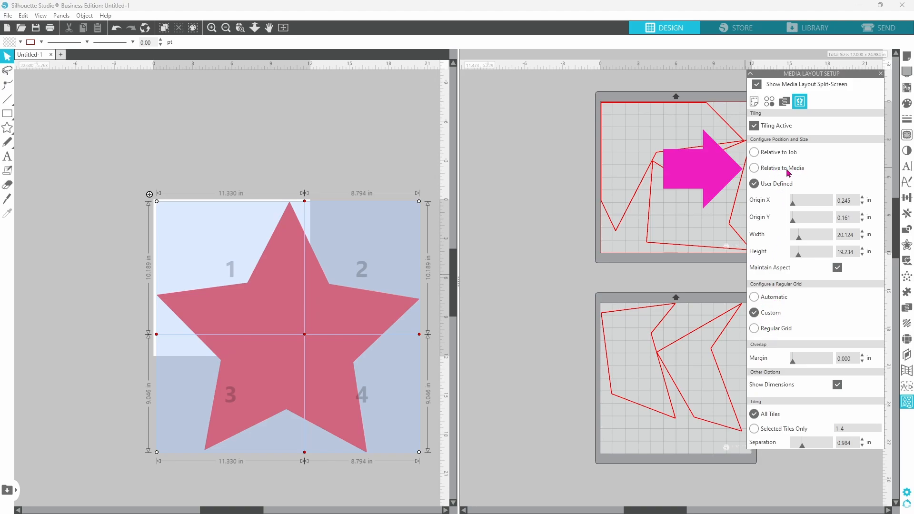
mouse_move(784, 168)
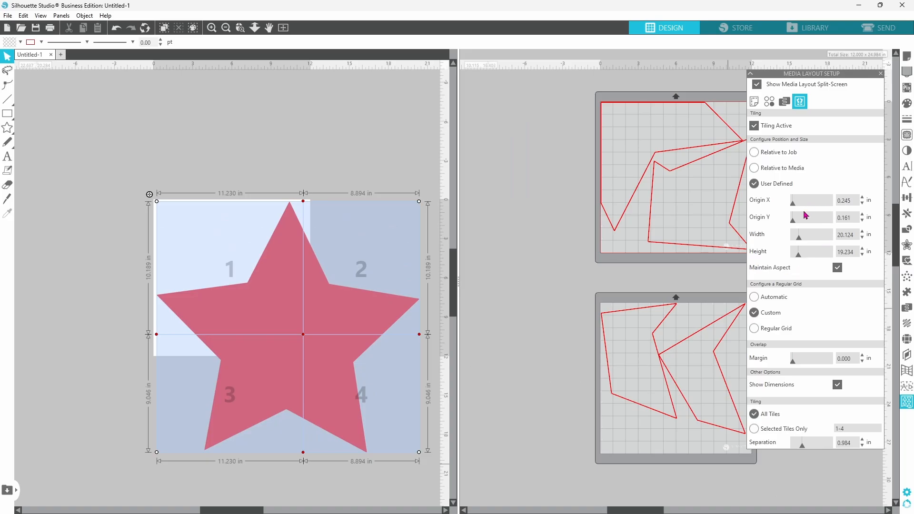
mouse_move(809, 296)
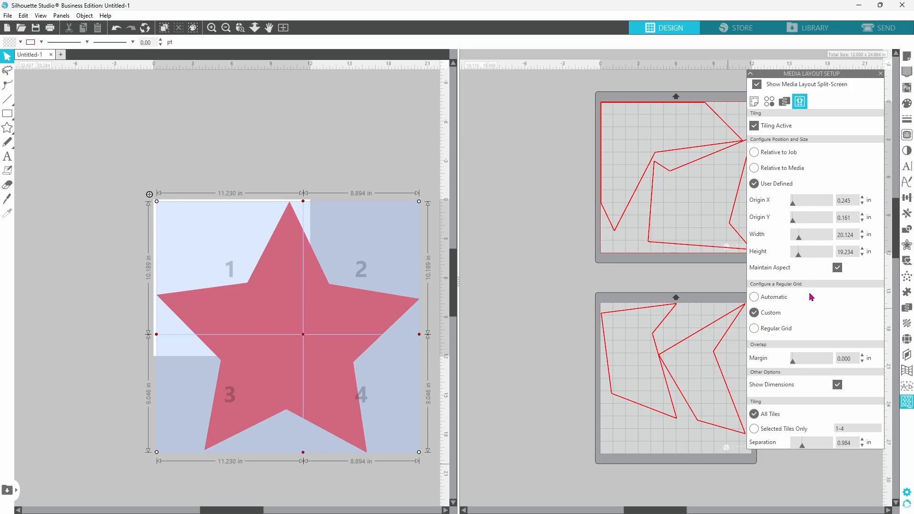
mouse_move(781, 282)
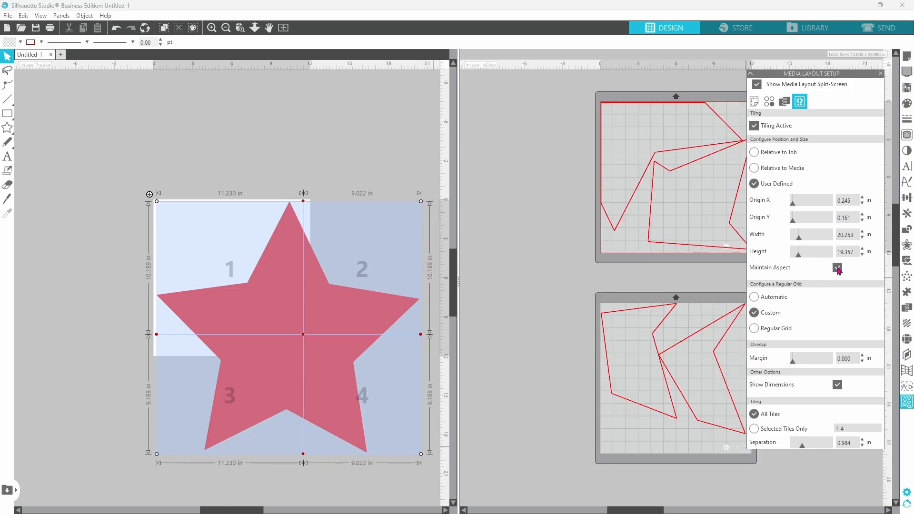
click(837, 268)
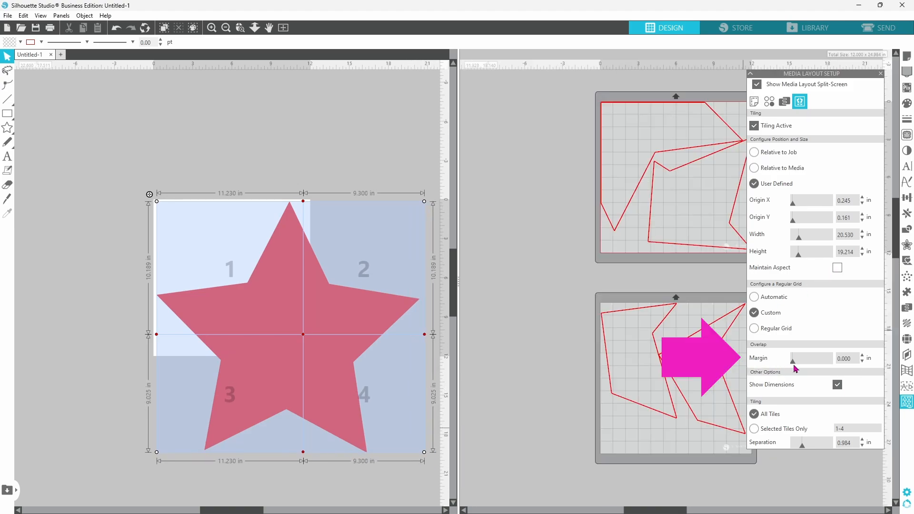
click(863, 356)
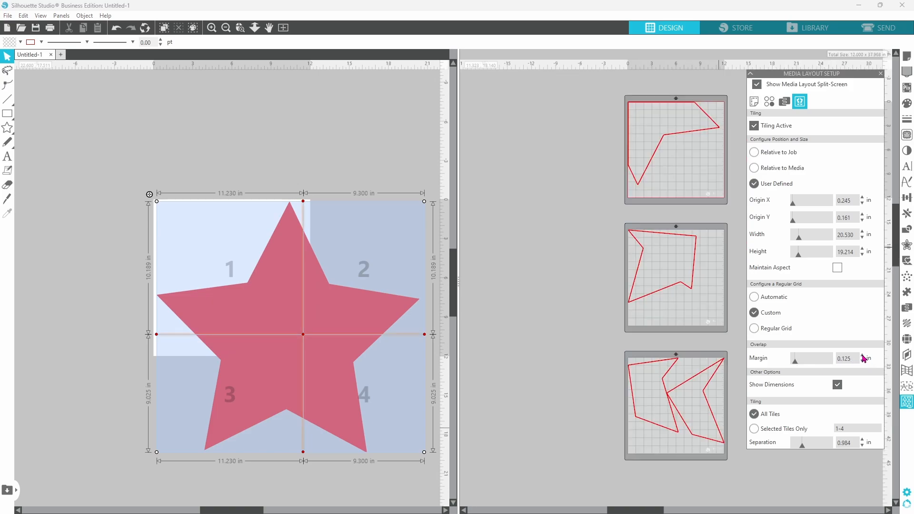
click(862, 356)
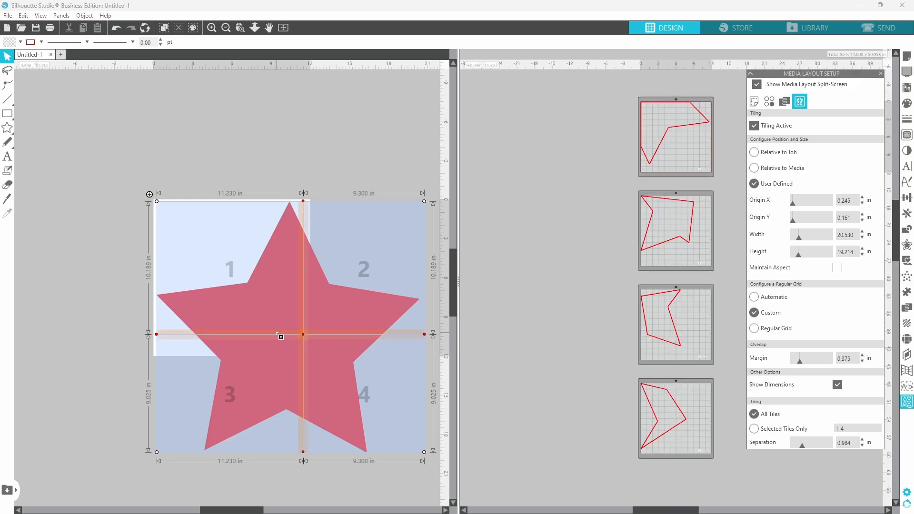
mouse_move(338, 322)
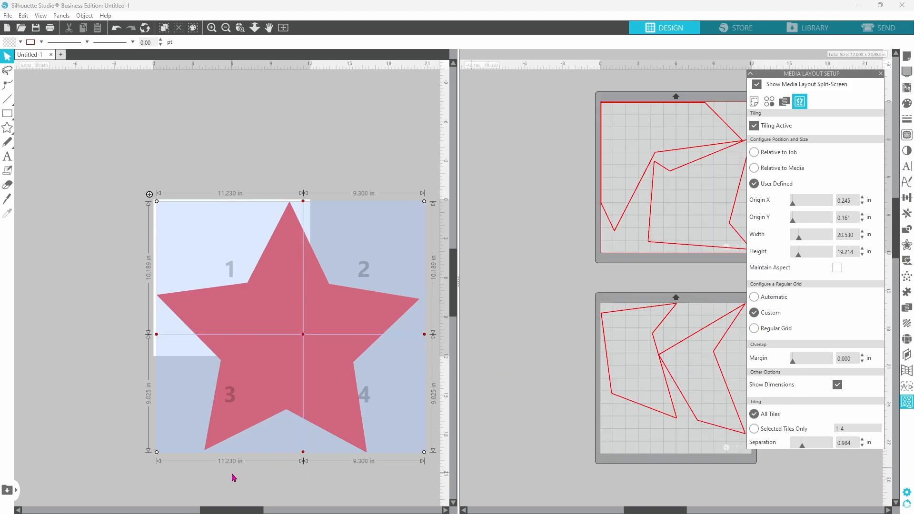
mouse_move(394, 474)
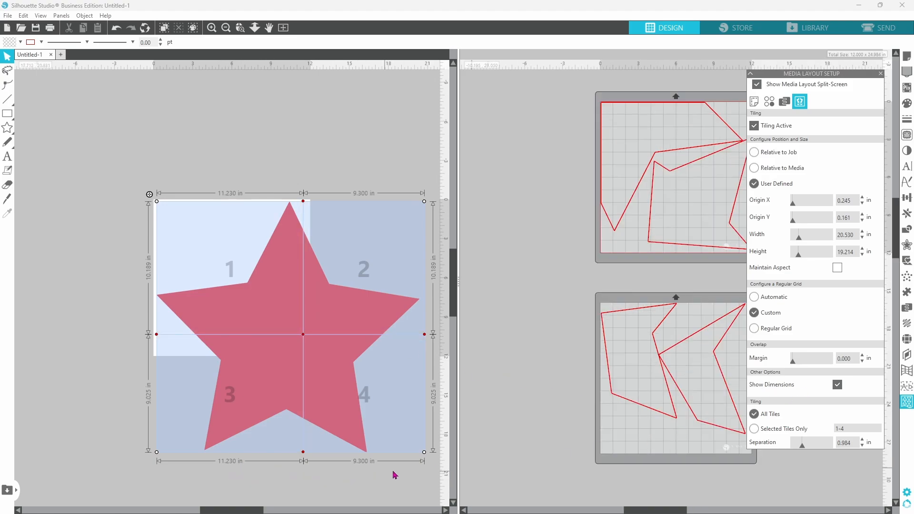
mouse_move(430, 280)
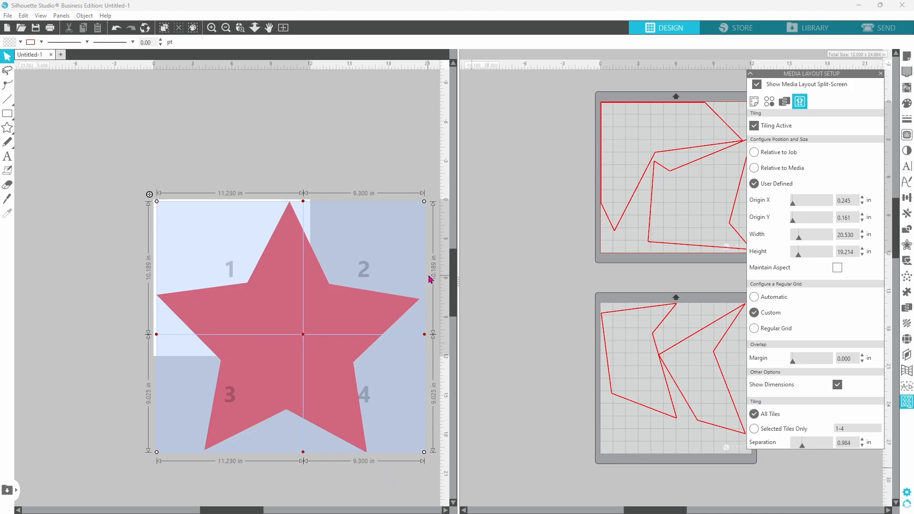
mouse_move(233, 181)
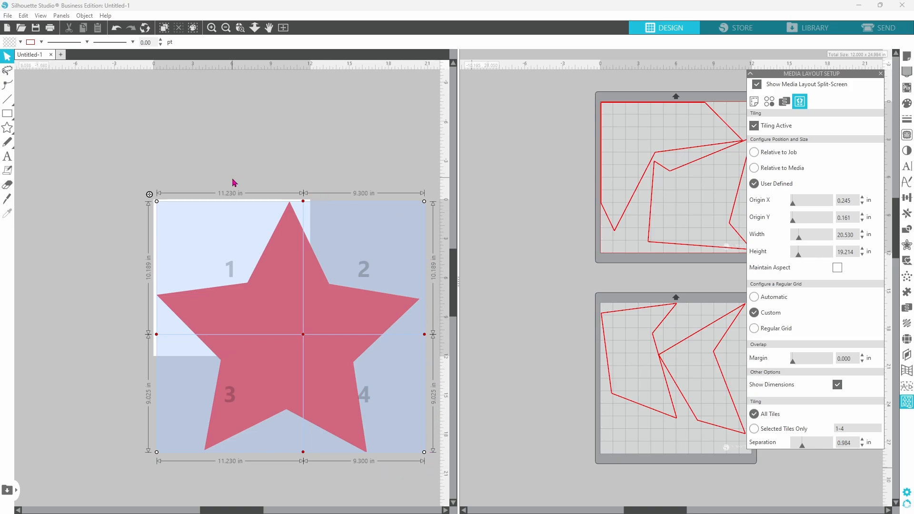
click(880, 28)
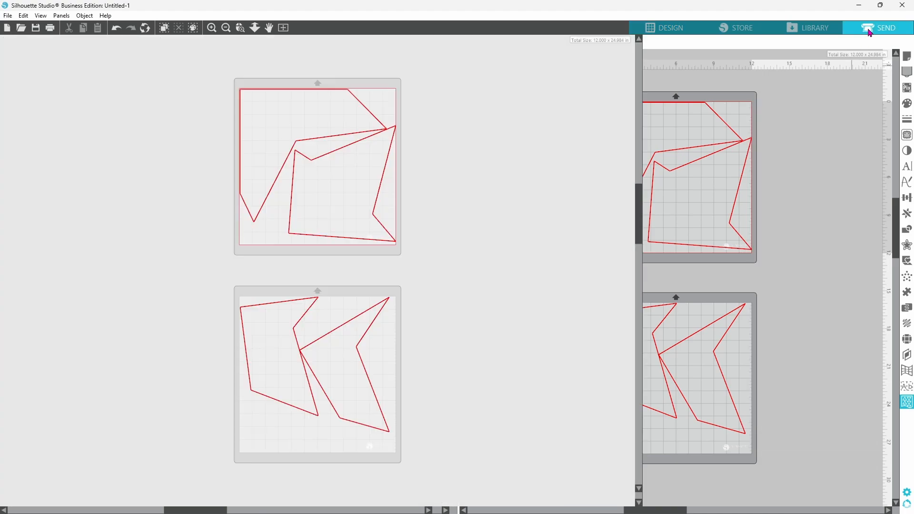
click(885, 28)
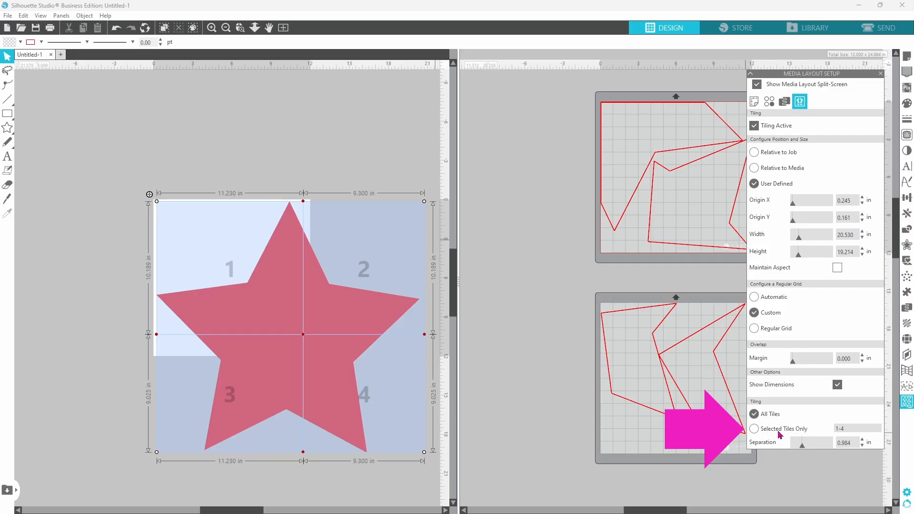
Step: Switch between All Tiles and Selected Tiles Only, ending with only tiles 3 and 4 output
click(754, 429)
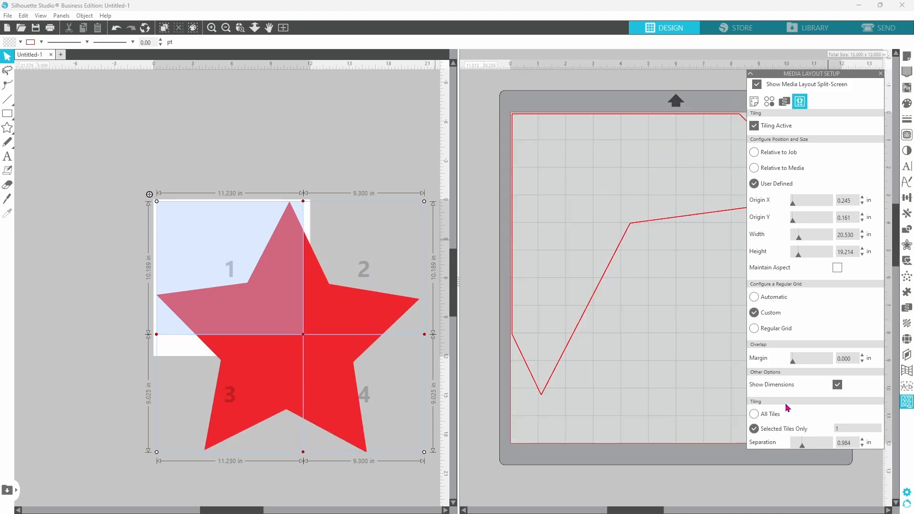
click(885, 28)
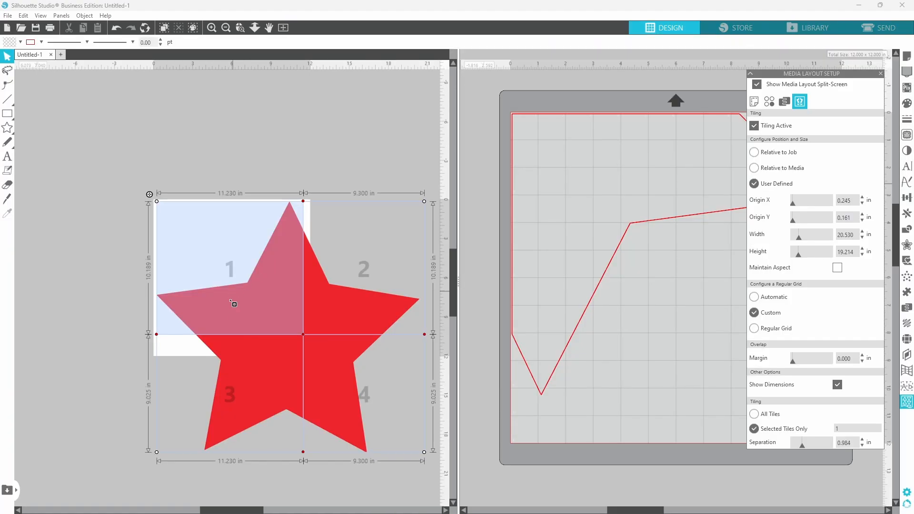
mouse_move(225, 277)
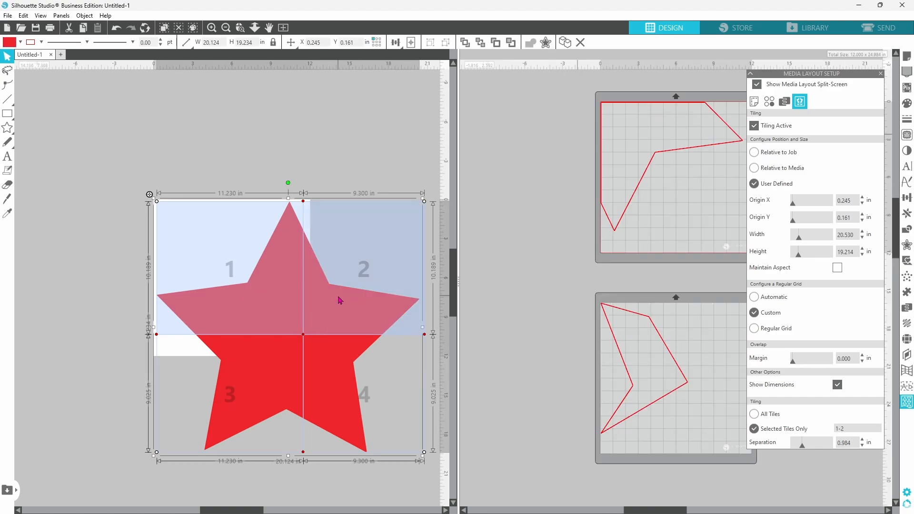
click(753, 413)
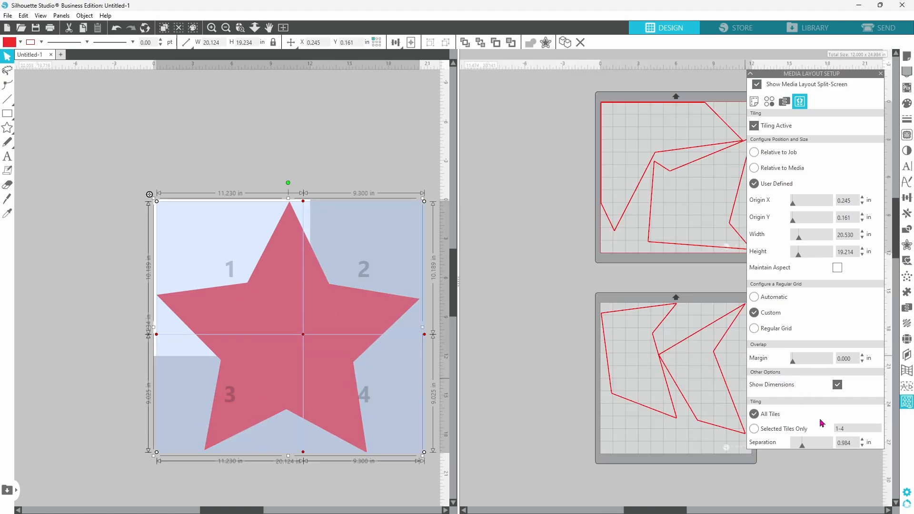
mouse_move(769, 430)
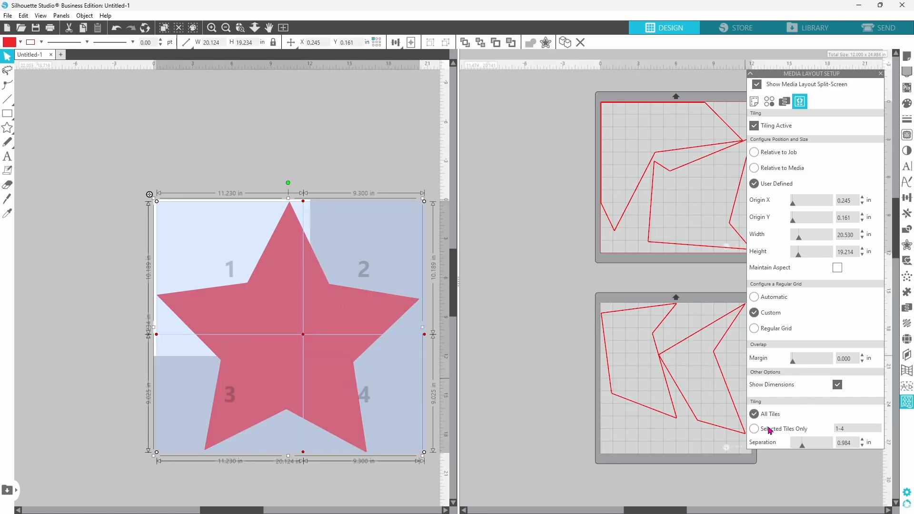
click(754, 428)
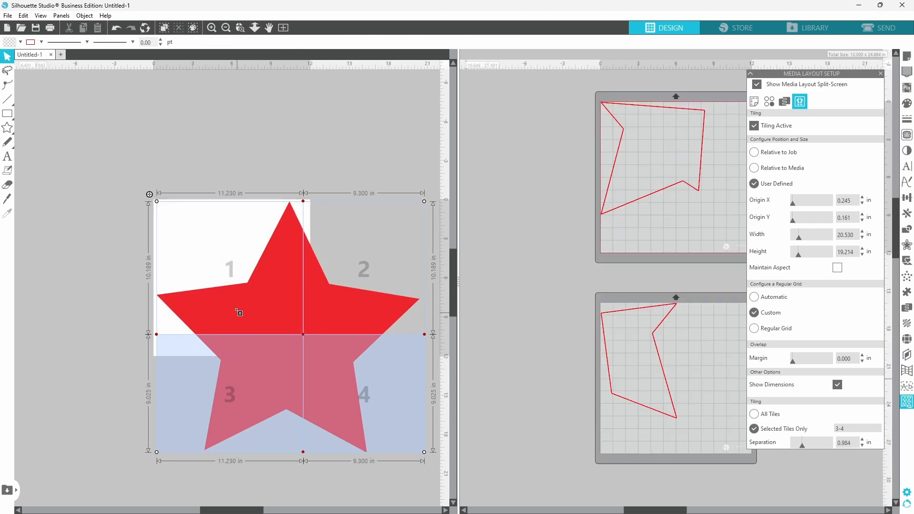